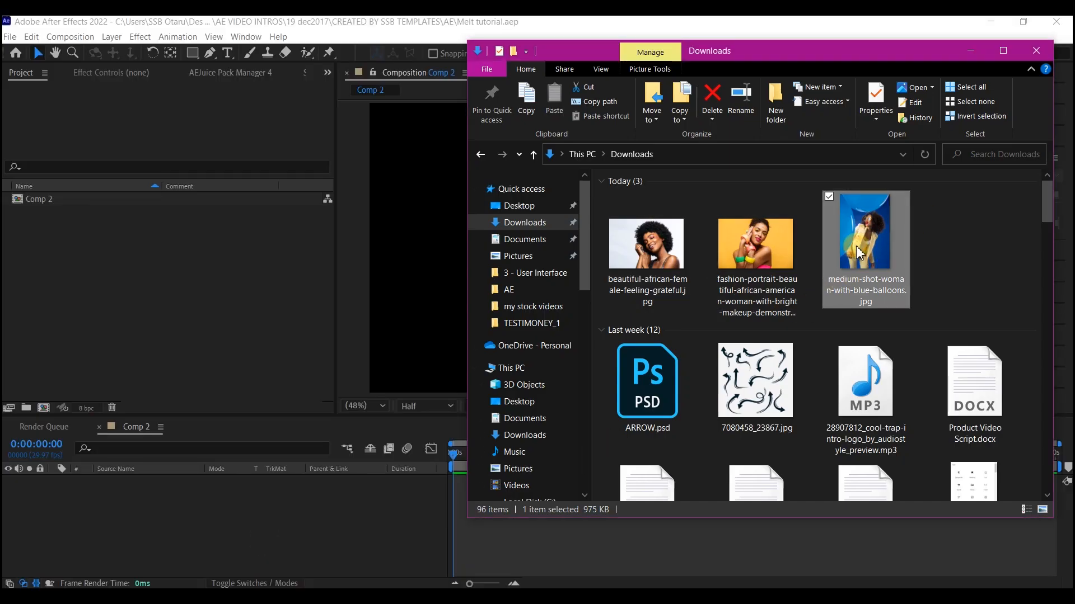
- Import the yellow-background portrait and blue-balloons photos from Downloads into the Project panel
left_click(754, 244)
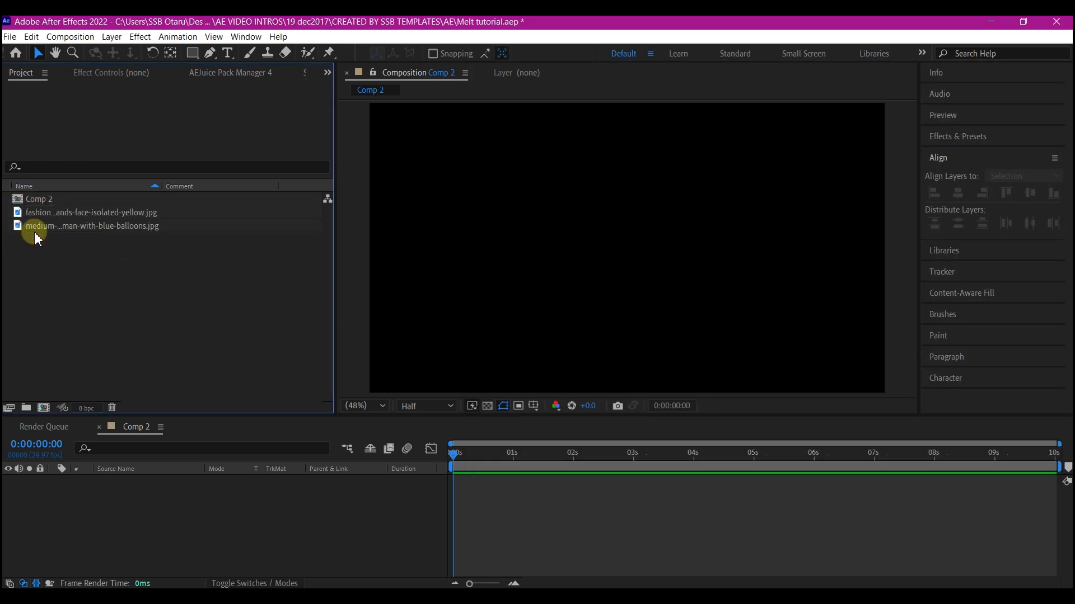
left_click(91, 212)
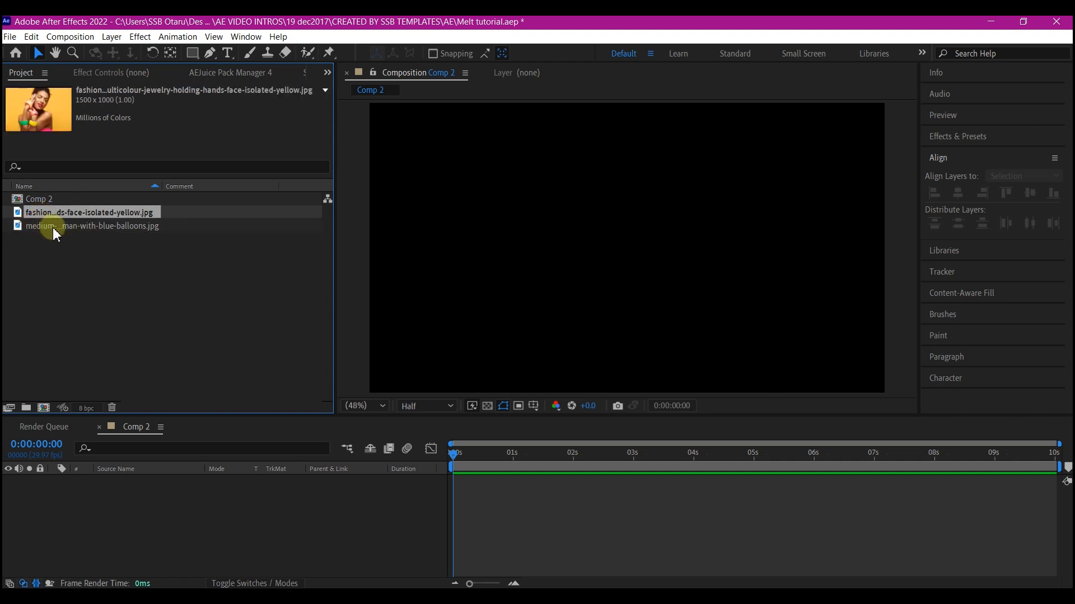
left_click(91, 226)
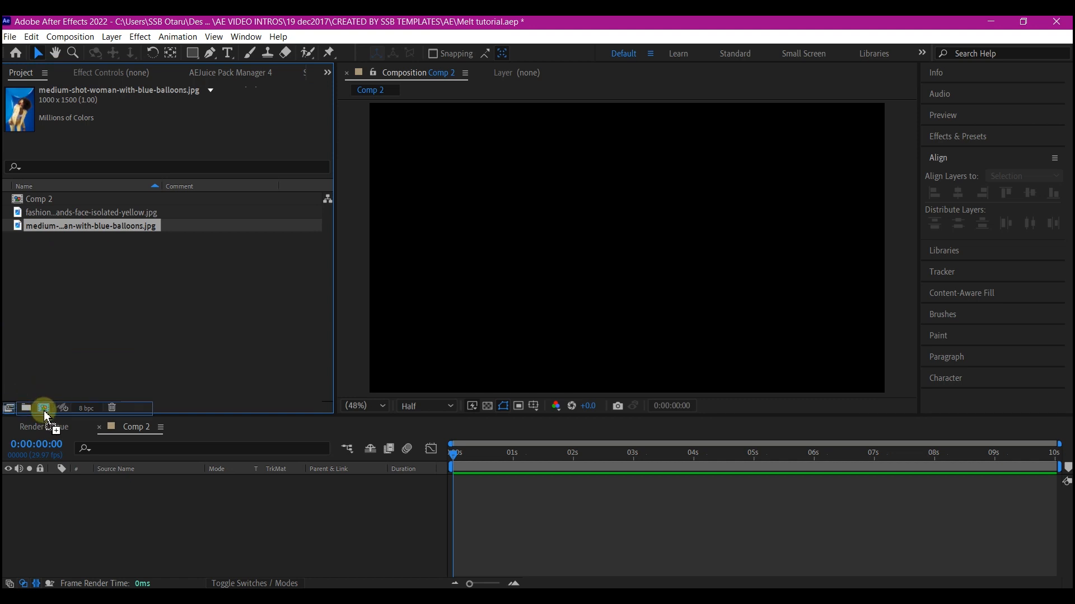
- Create a composition from the balloons photo and another from the yellow portrait photo
left_click(44, 407)
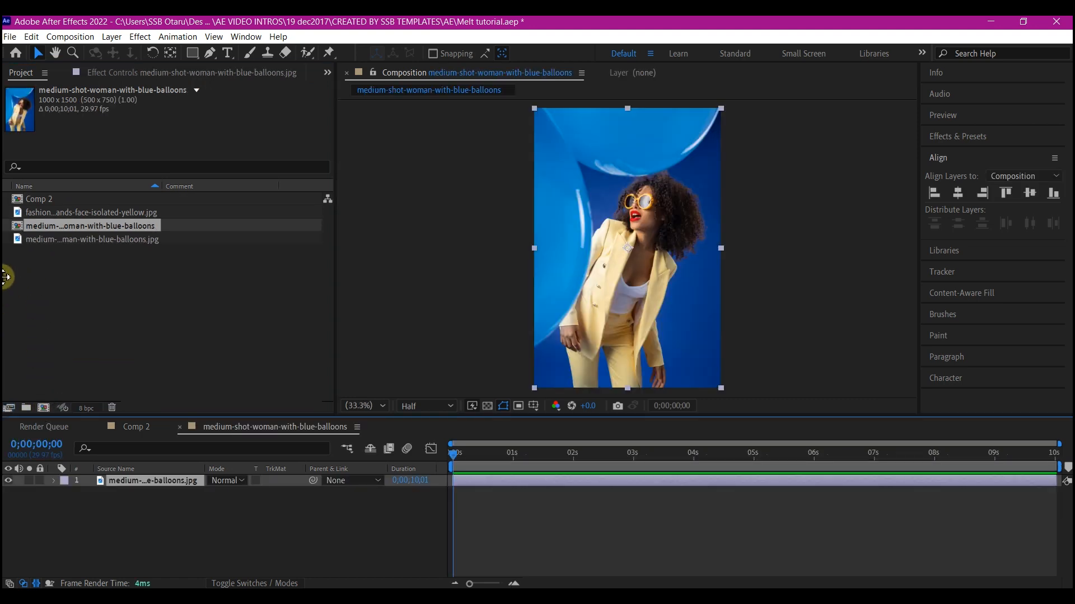
left_click(92, 239)
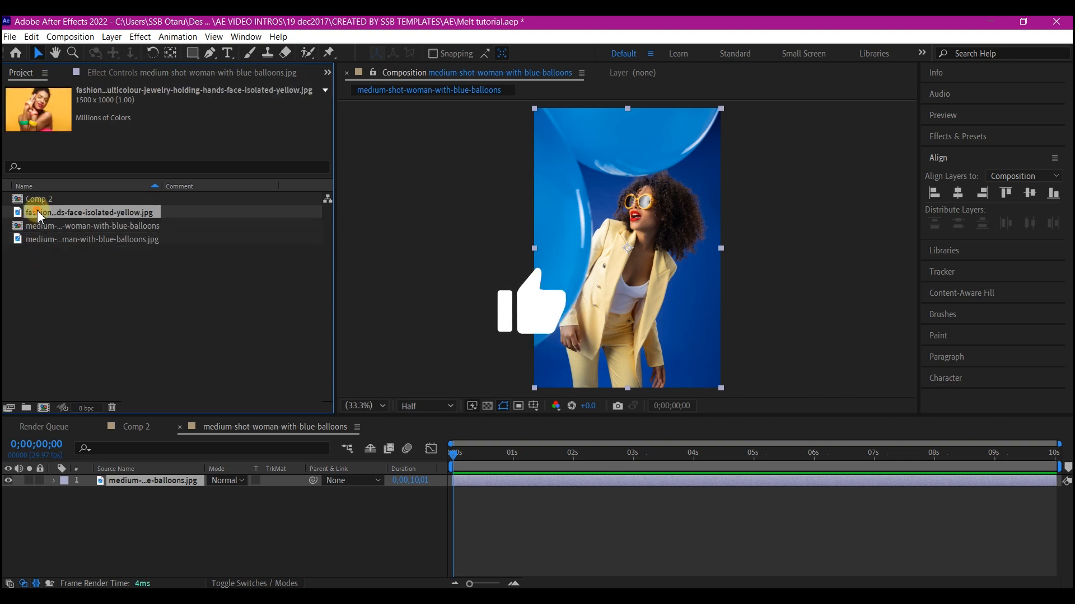
double_click(89, 212)
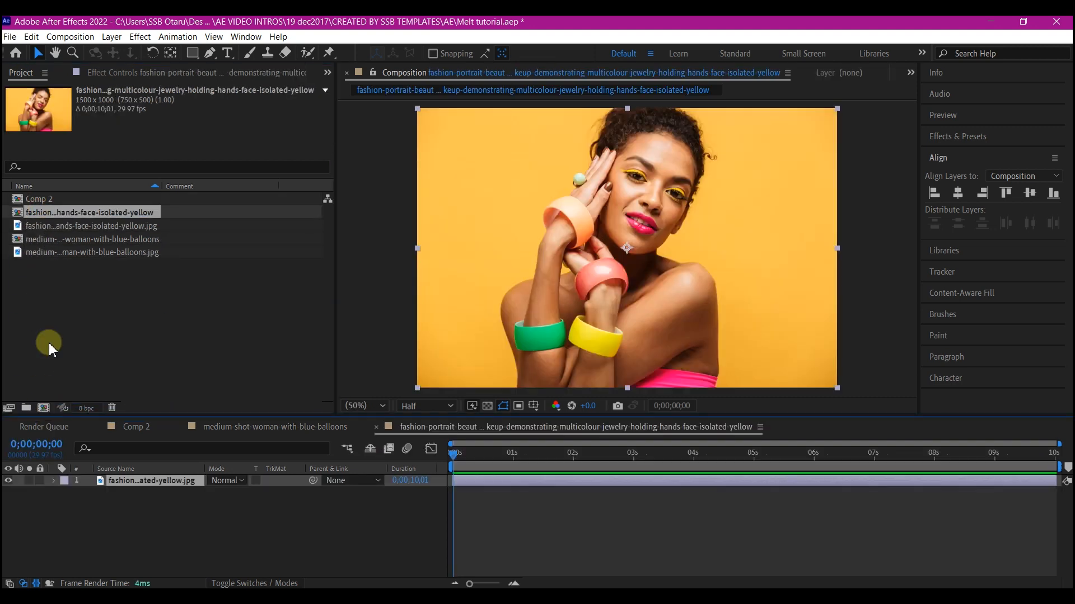
left_click(91, 238)
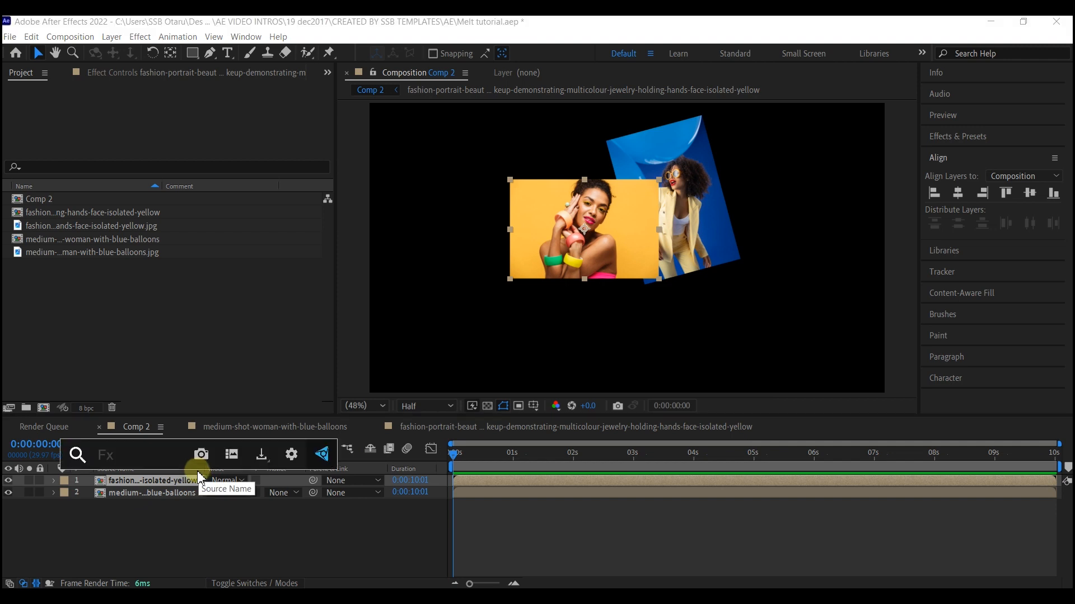
- Keyframe Position and Rotation on both photo layers around 1 s and 4 s, tilting the yellow photo
type("drop")
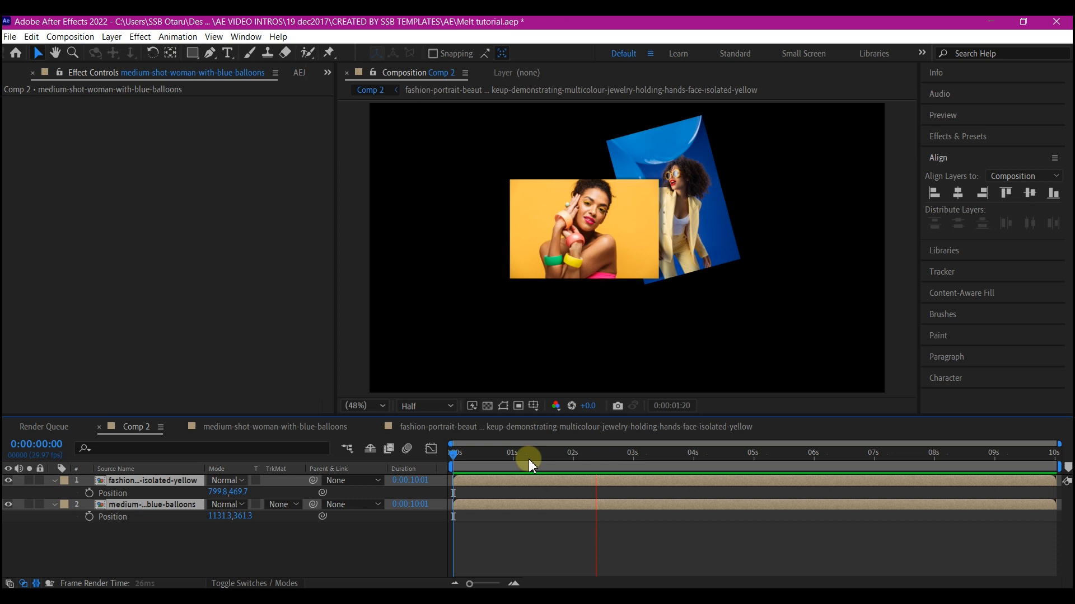
left_click_drag(528, 453, 511, 452)
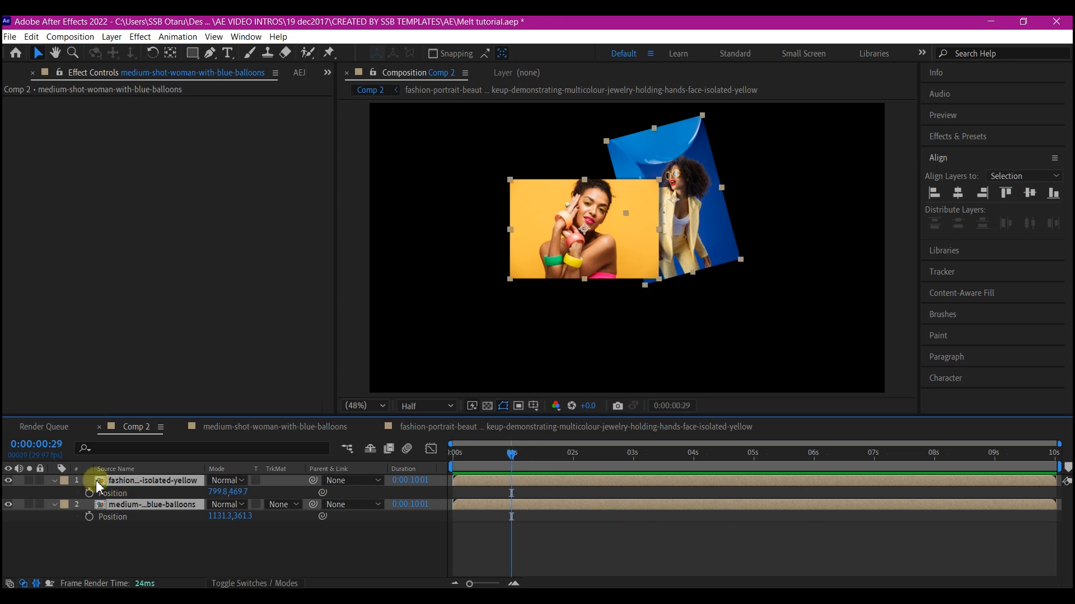
left_click(89, 492)
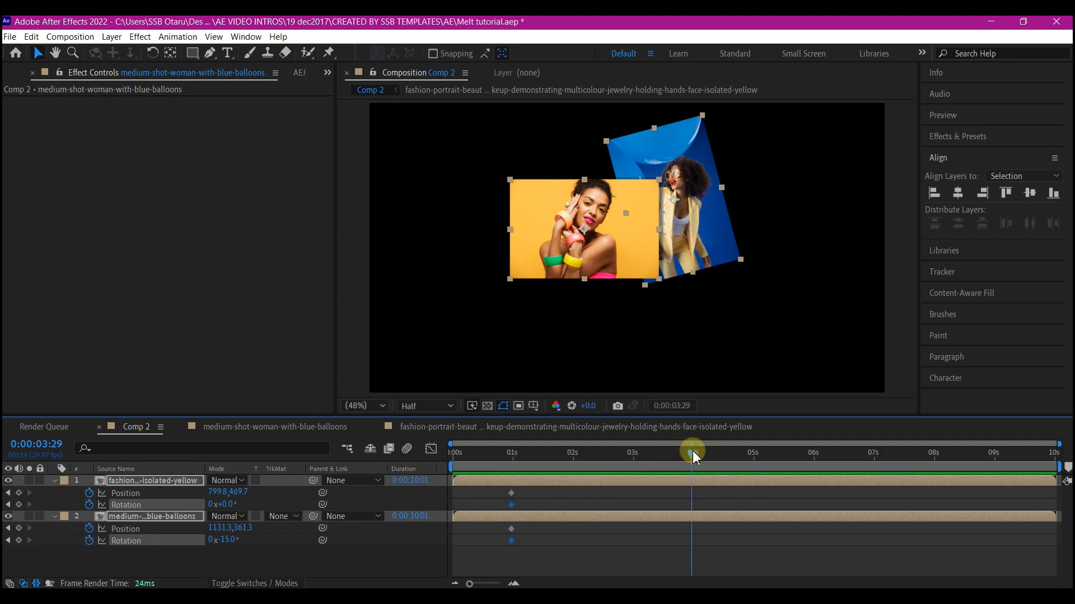
mouse_move(90, 572)
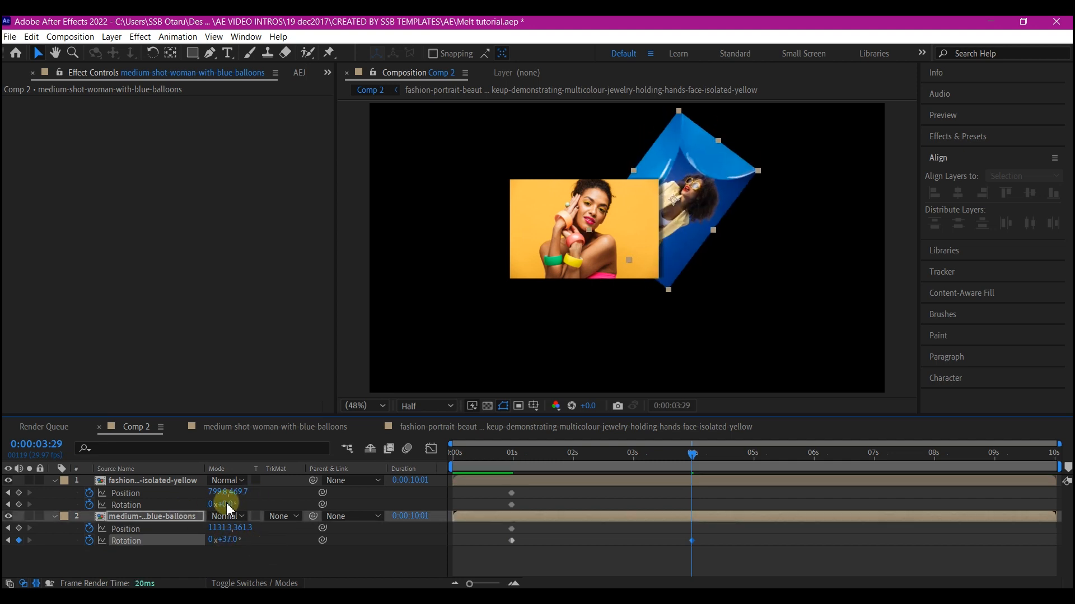
left_click(1021, 176)
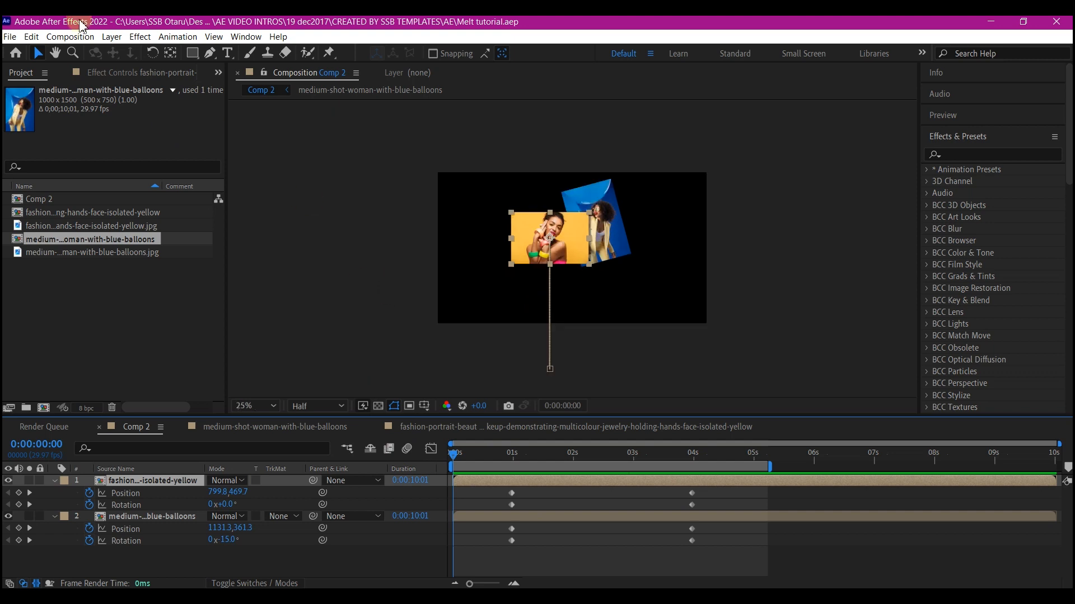
- Draw a rectangle shape layer covering the lower frame, extending past the bottom and right edges
left_click(189, 53)
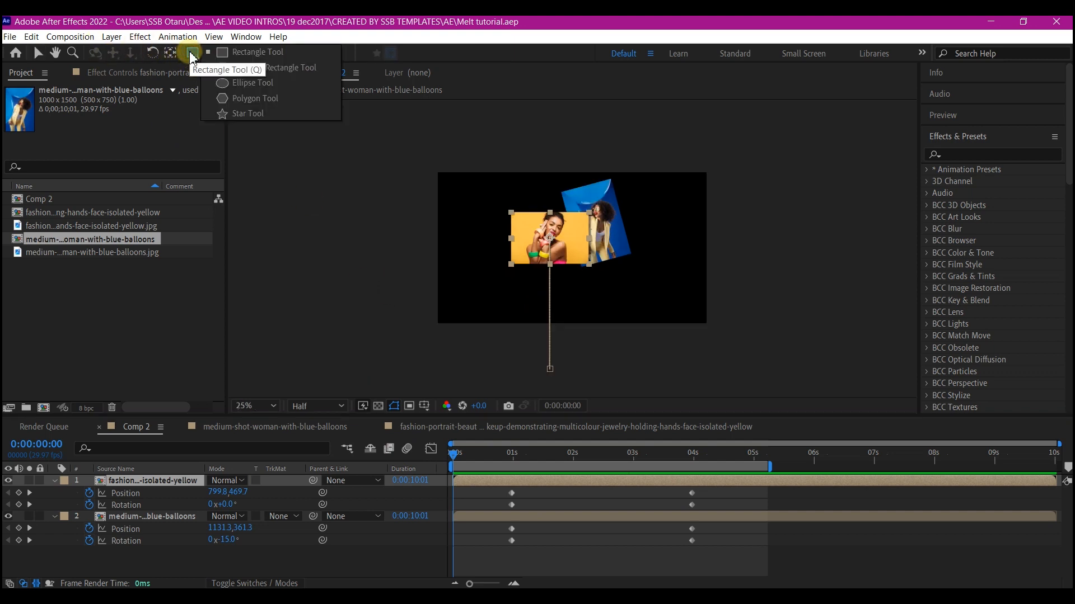
left_click(191, 51)
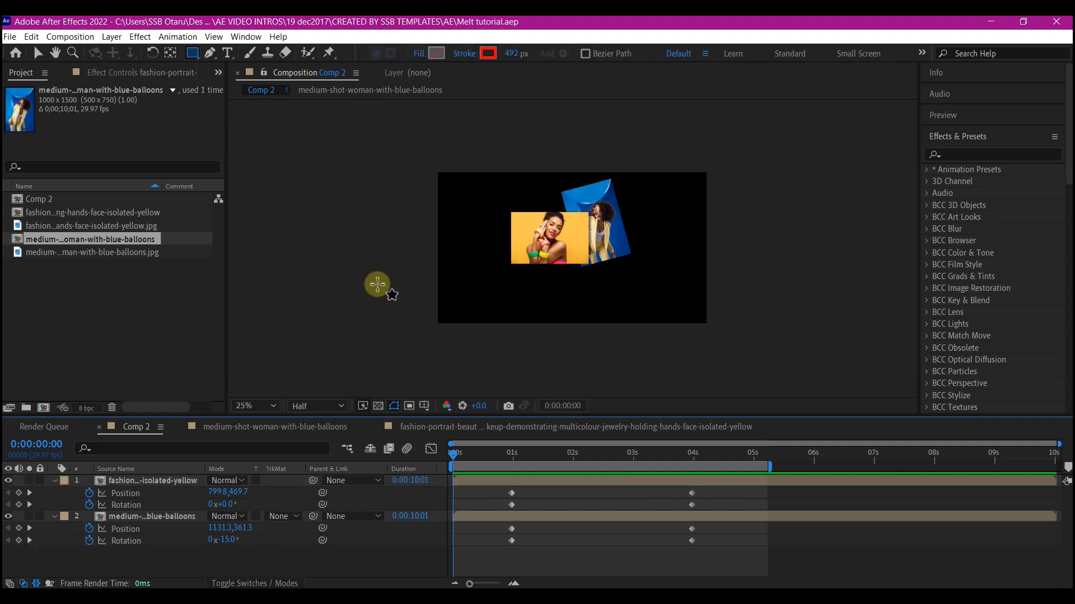
left_click_drag(376, 269, 554, 297)
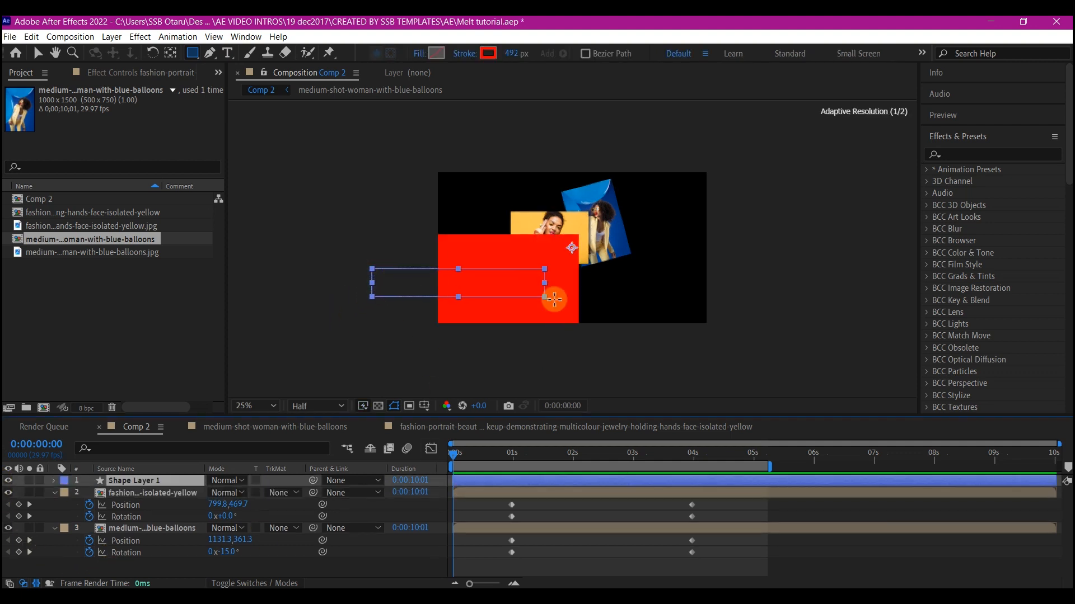
left_click_drag(554, 298, 700, 359)
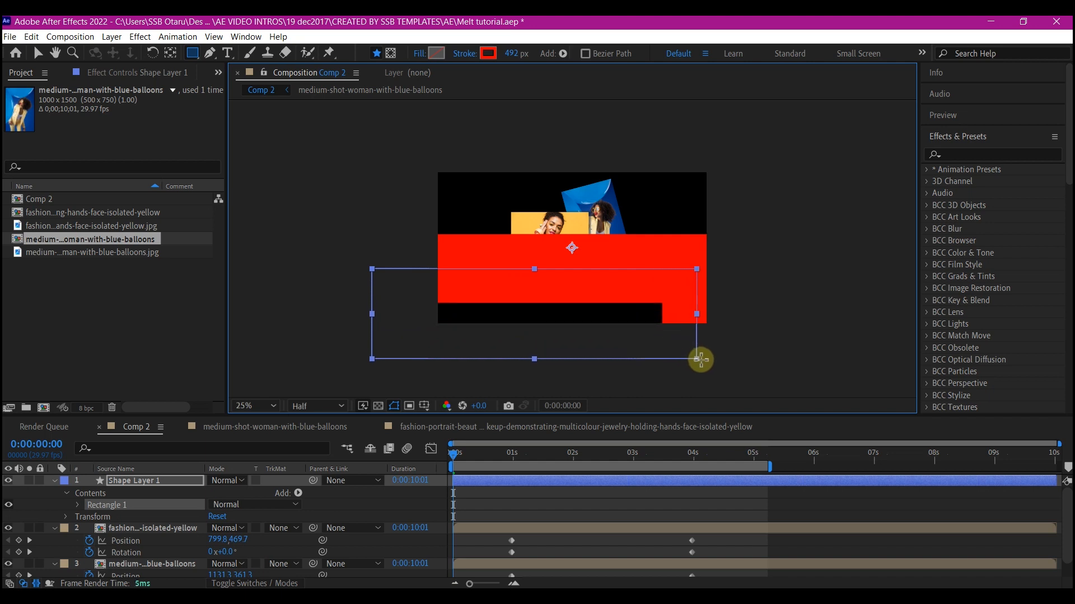
left_click_drag(699, 360, 761, 386)
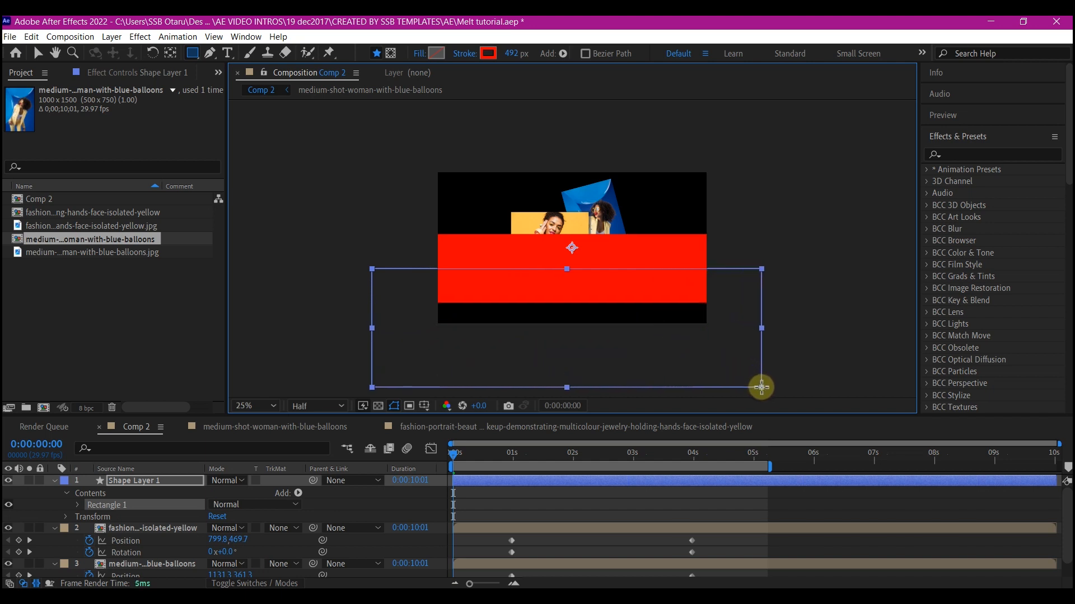
left_click_drag(762, 387, 768, 387)
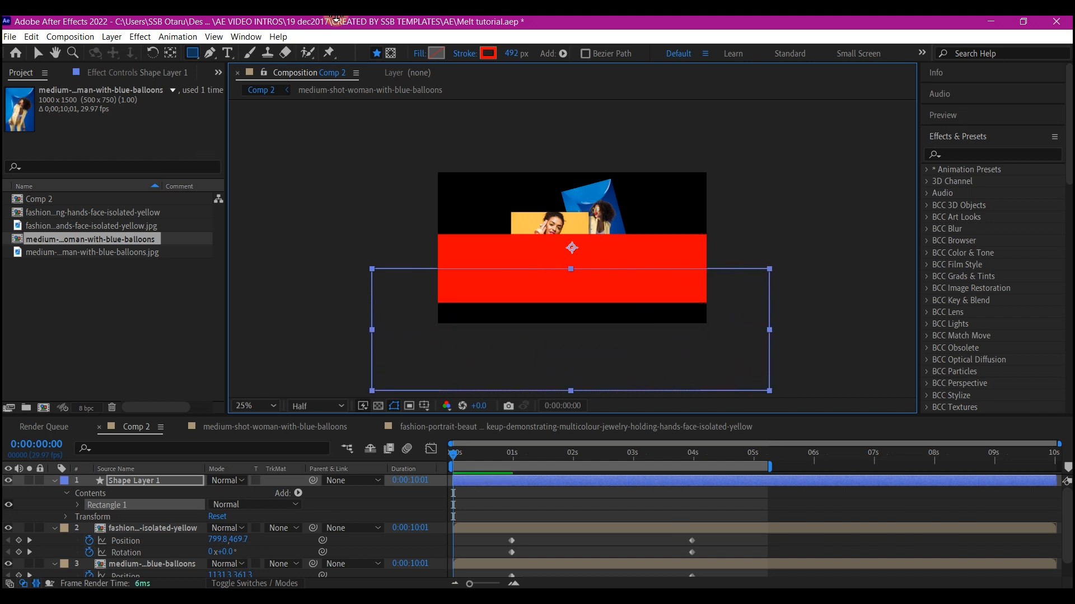
mouse_move(464, 54)
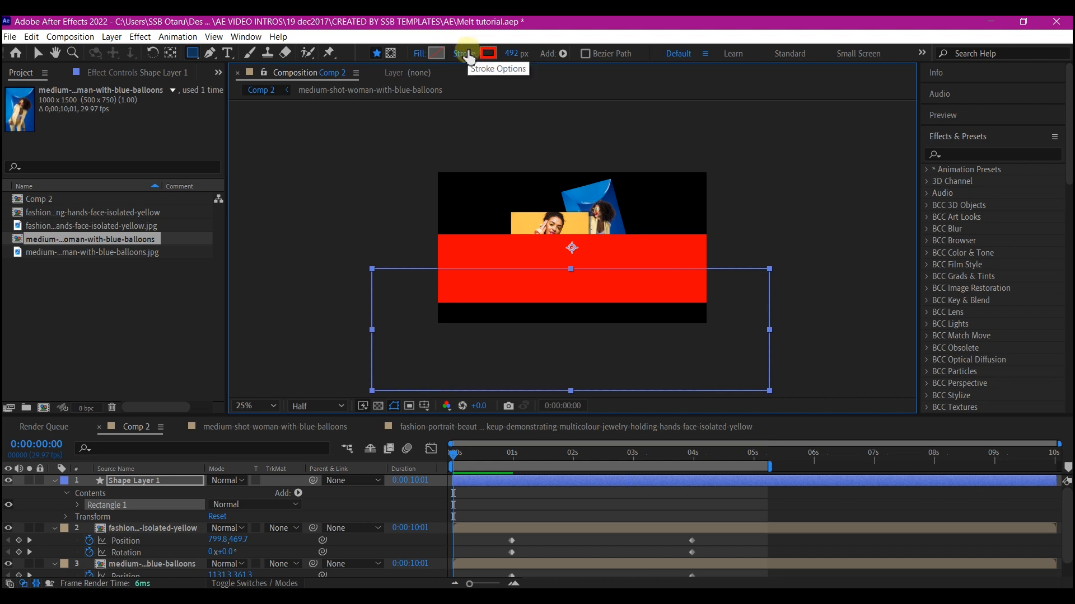
- Give the rectangle no stroke and a blue fill colour
left_click(464, 53)
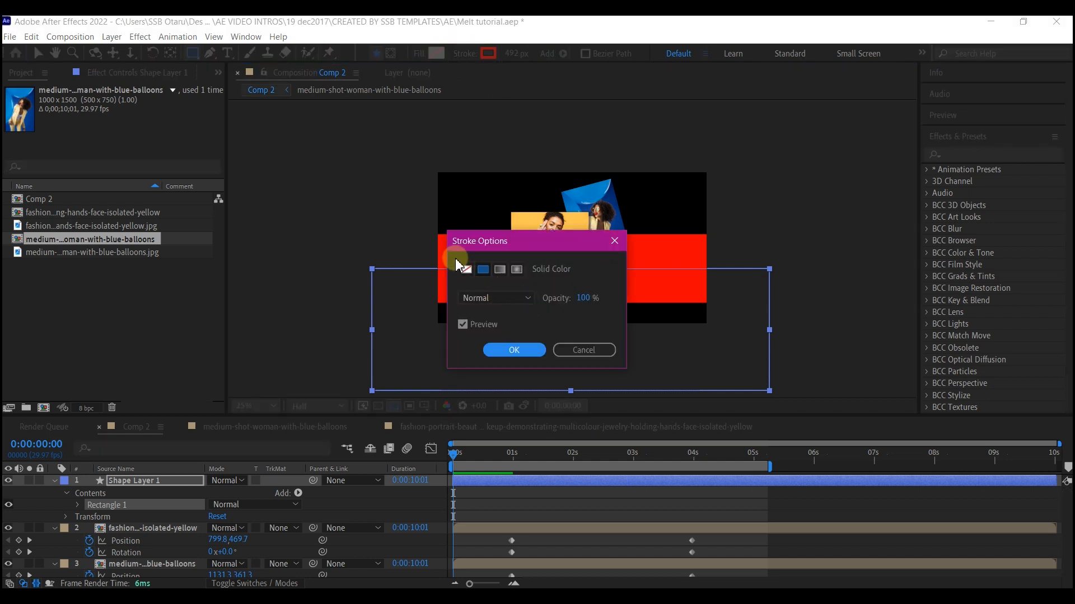
left_click(514, 349)
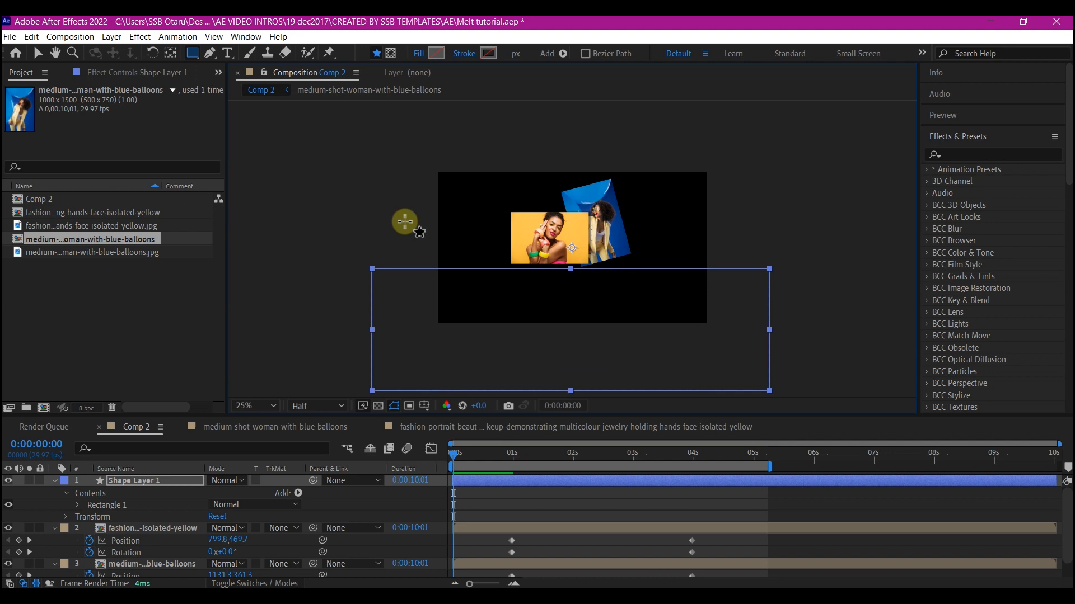
left_click(437, 53)
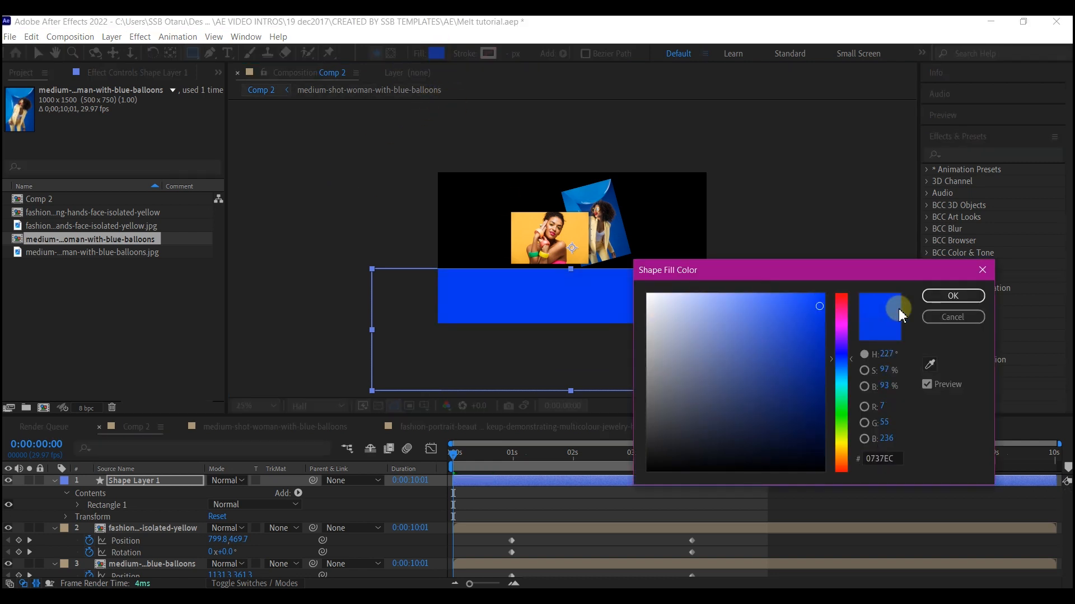
left_click(952, 296)
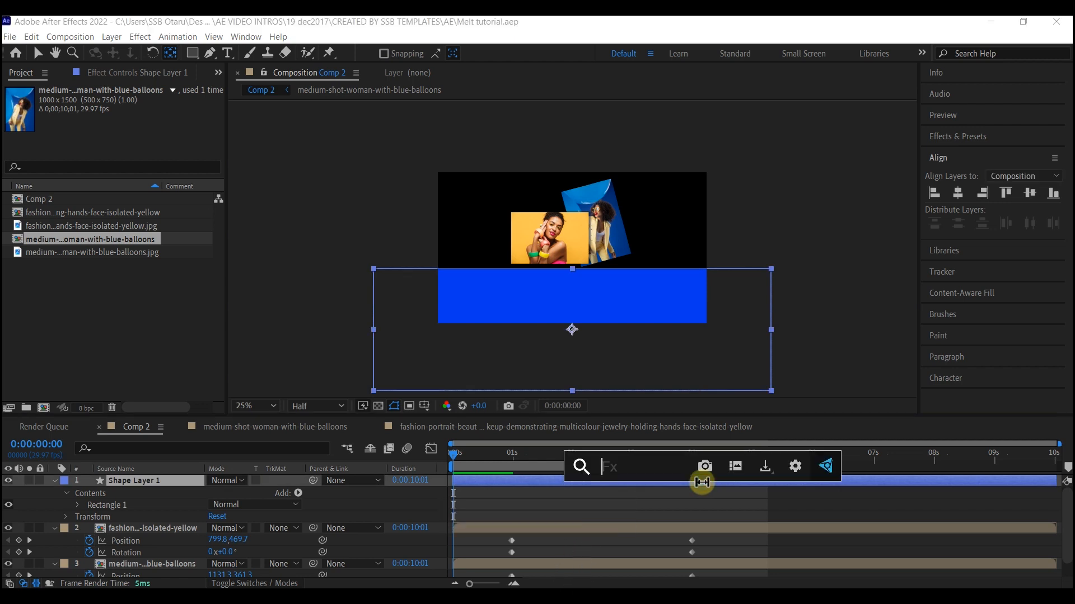
- Apply Turbulent Displace to Shape Layer 1 with smaller Size, higher Complexity and lower Amount
type("turb")
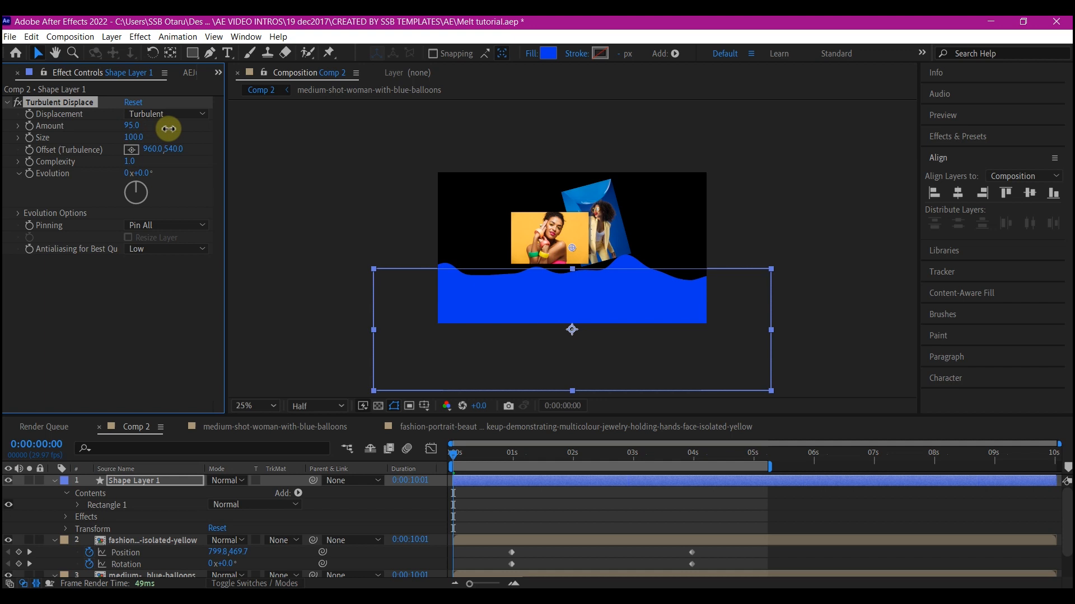
left_click(248, 405)
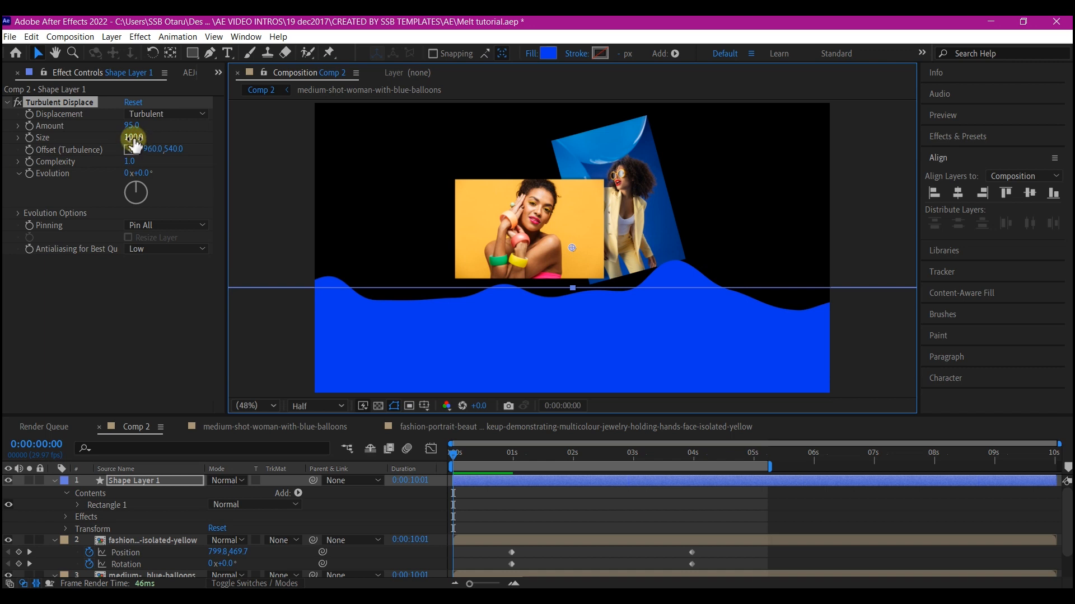
left_click_drag(133, 136, 116, 136)
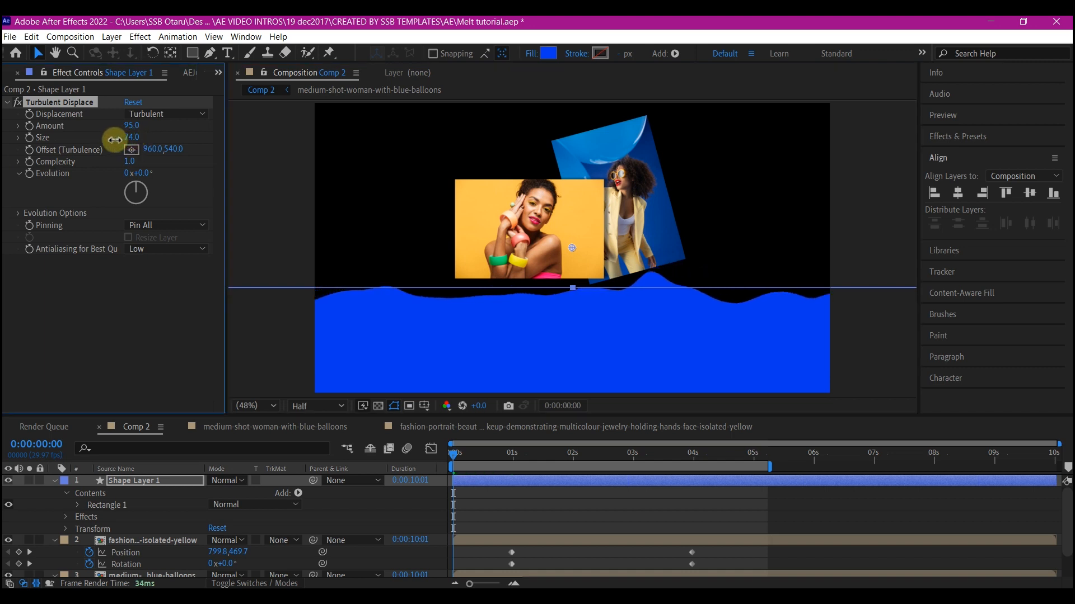
left_click_drag(132, 137, 123, 137)
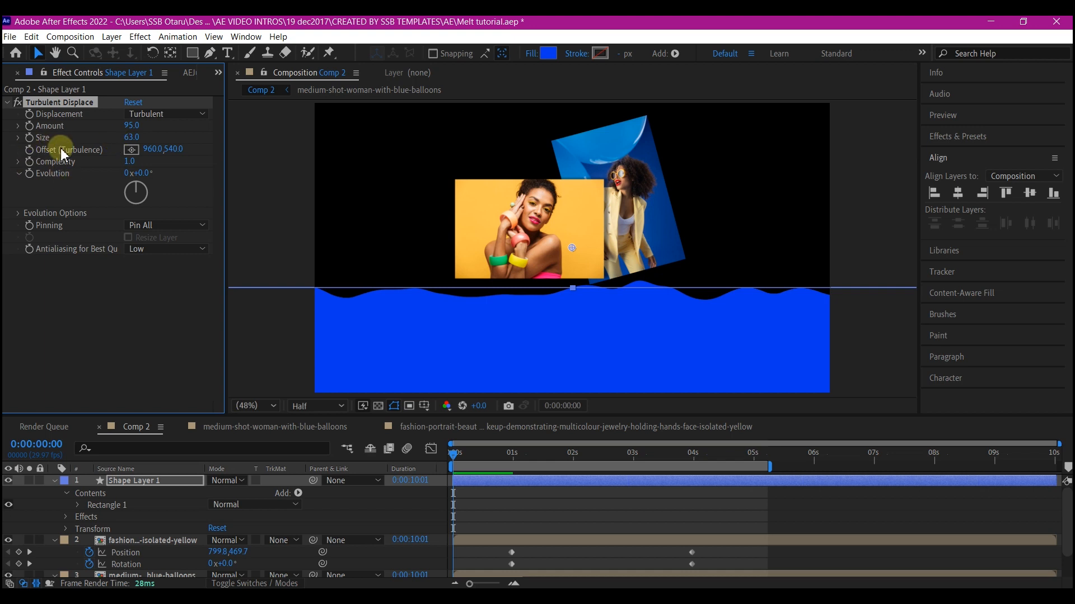
mouse_move(112, 204)
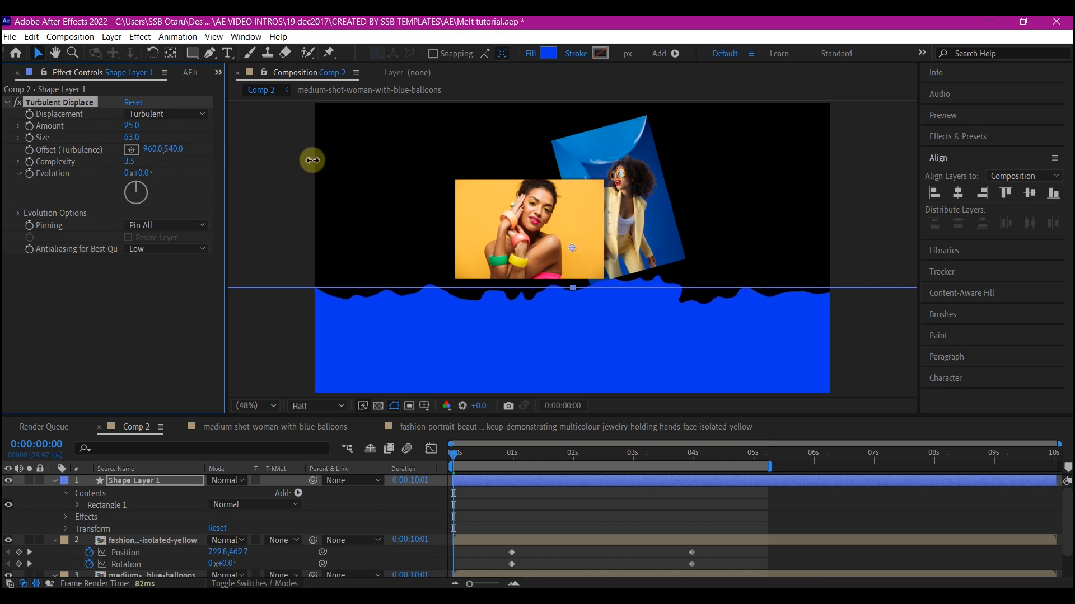
left_click_drag(312, 160, 321, 162)
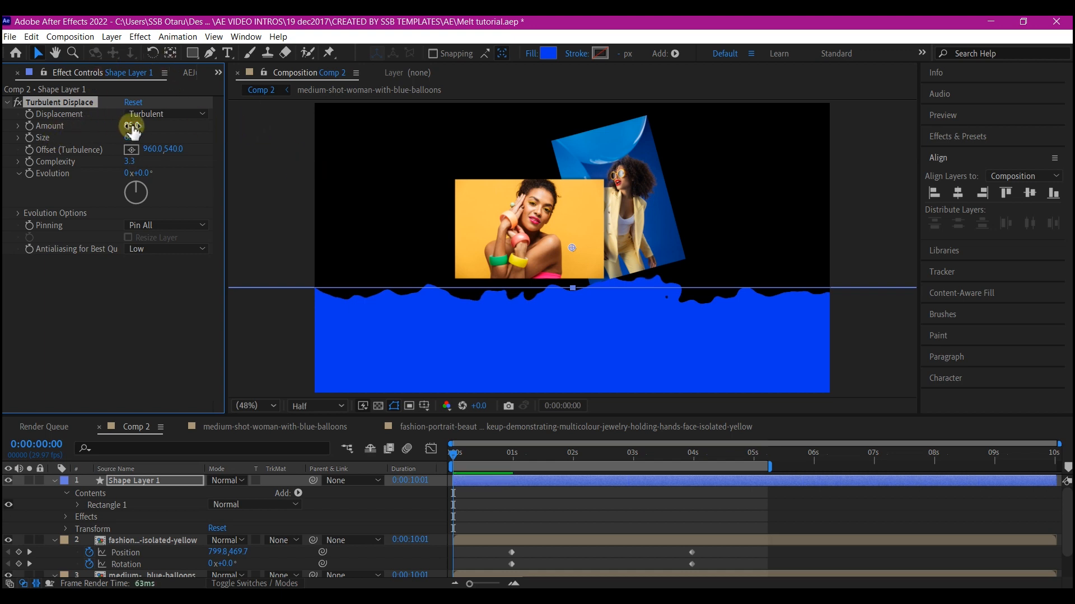
left_click_drag(133, 127, 120, 129)
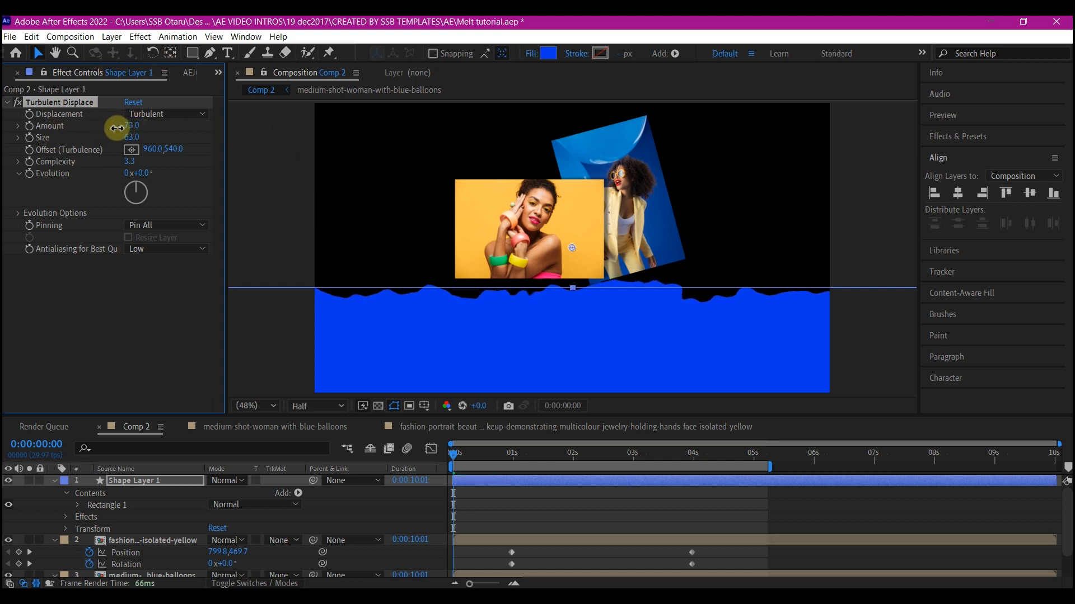
left_click_drag(130, 125, 122, 126)
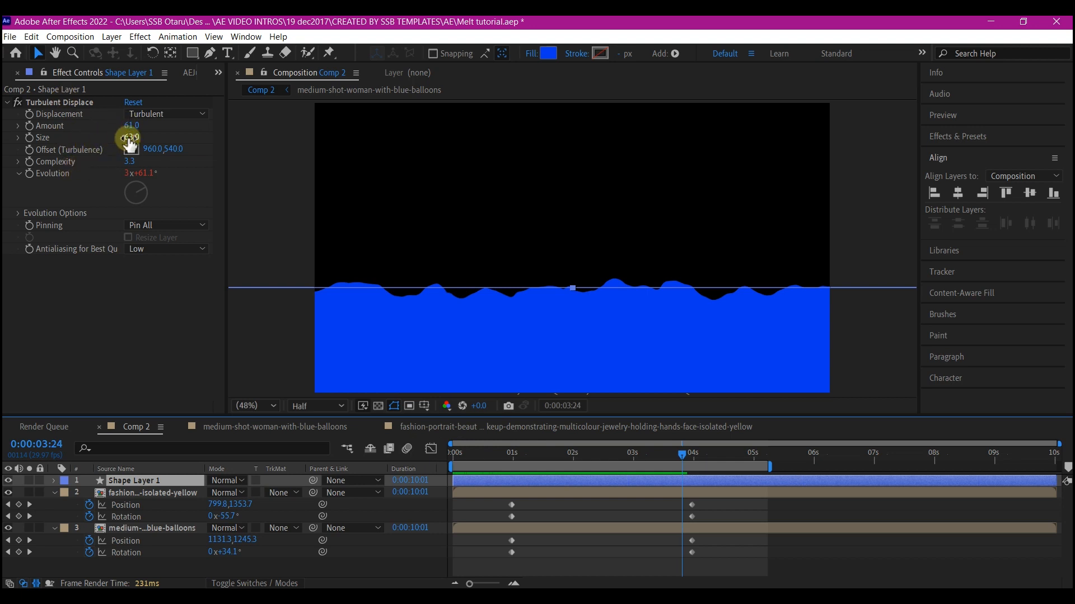
- Reduce the Turbulent Displace Size to 45 with Amount at 61 for tighter ripples
left_click_drag(137, 149, 117, 149)
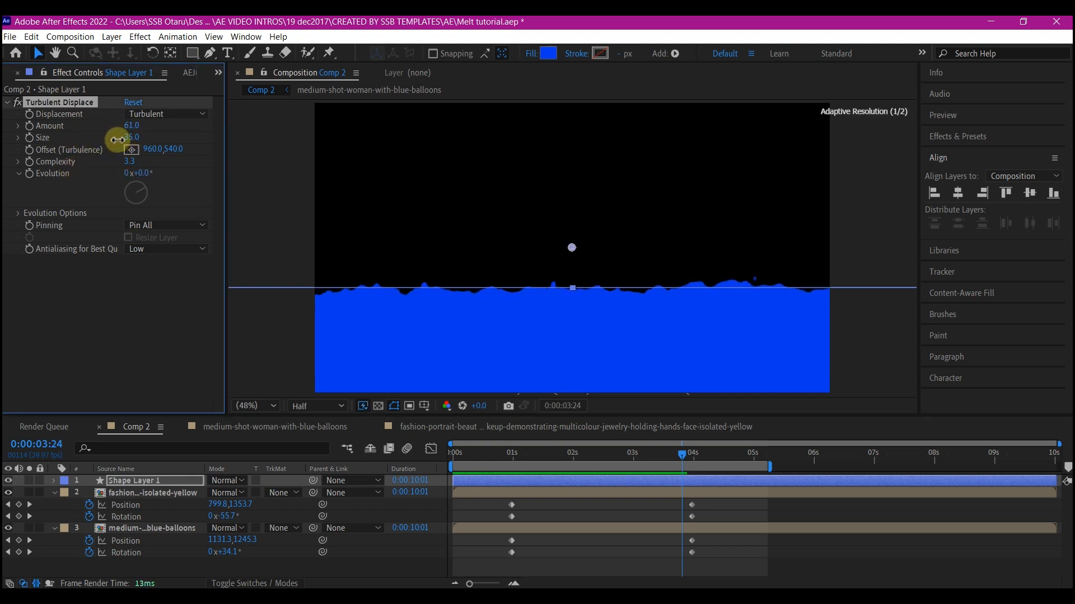
left_click_drag(130, 138, 119, 137)
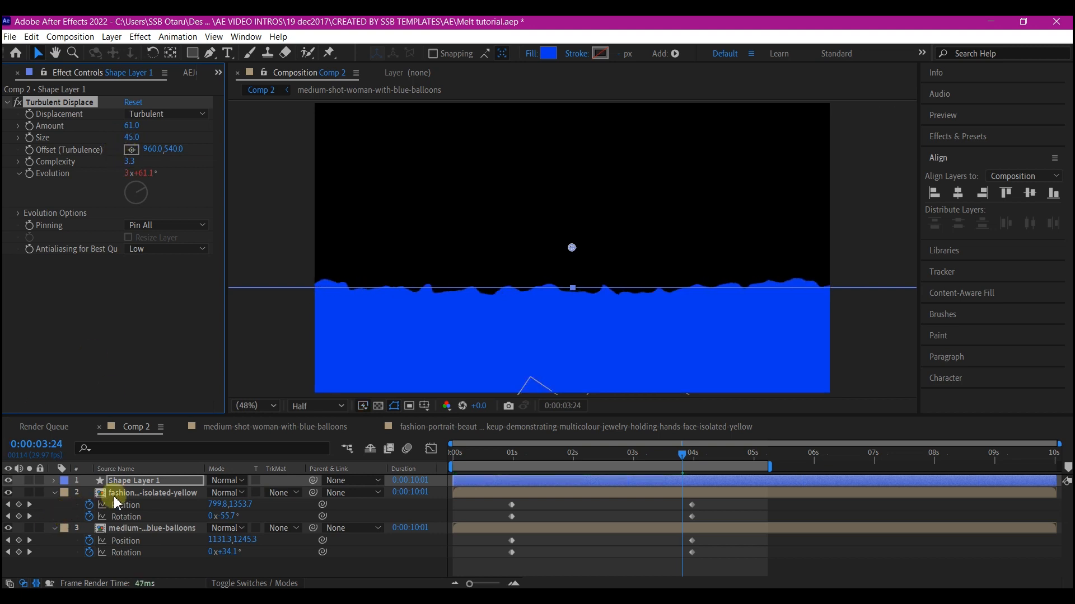
- Pre-compose the two photo layers into a precomp named images
left_click(155, 527)
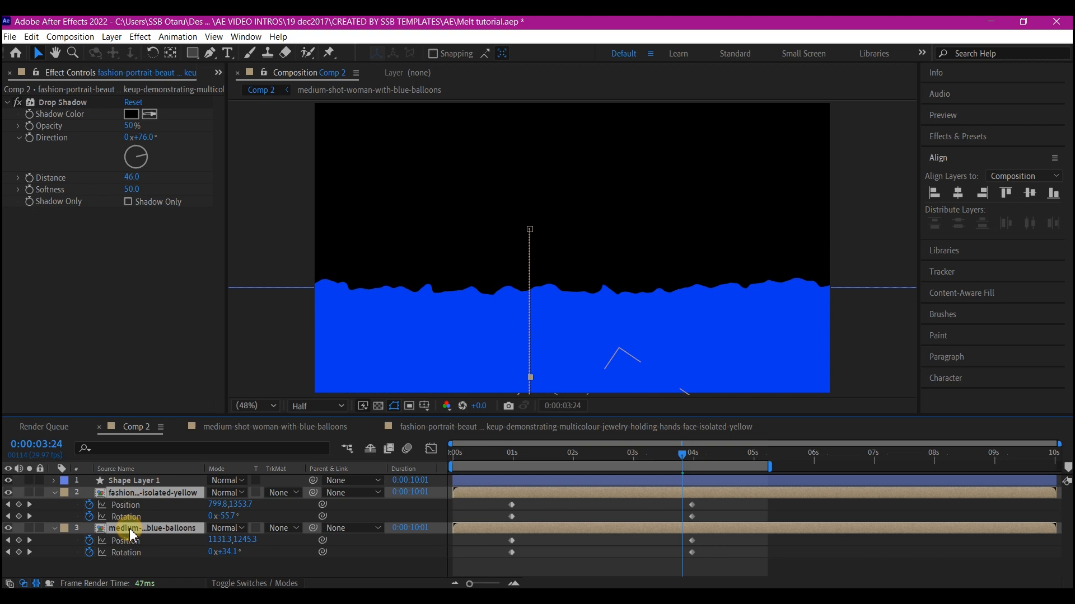
left_click(133, 480)
type("images")
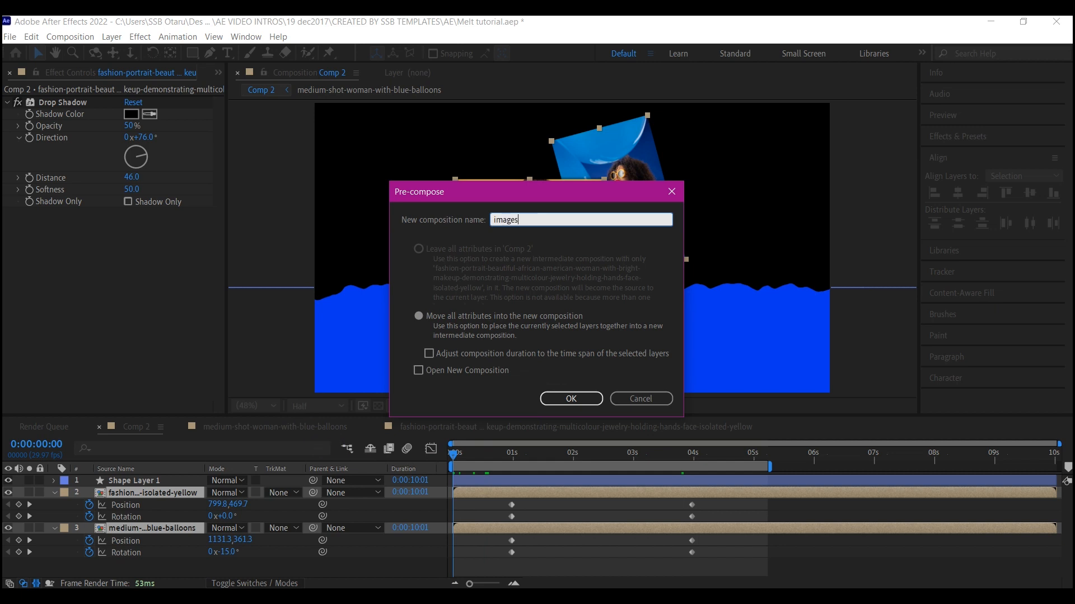
left_click(570, 399)
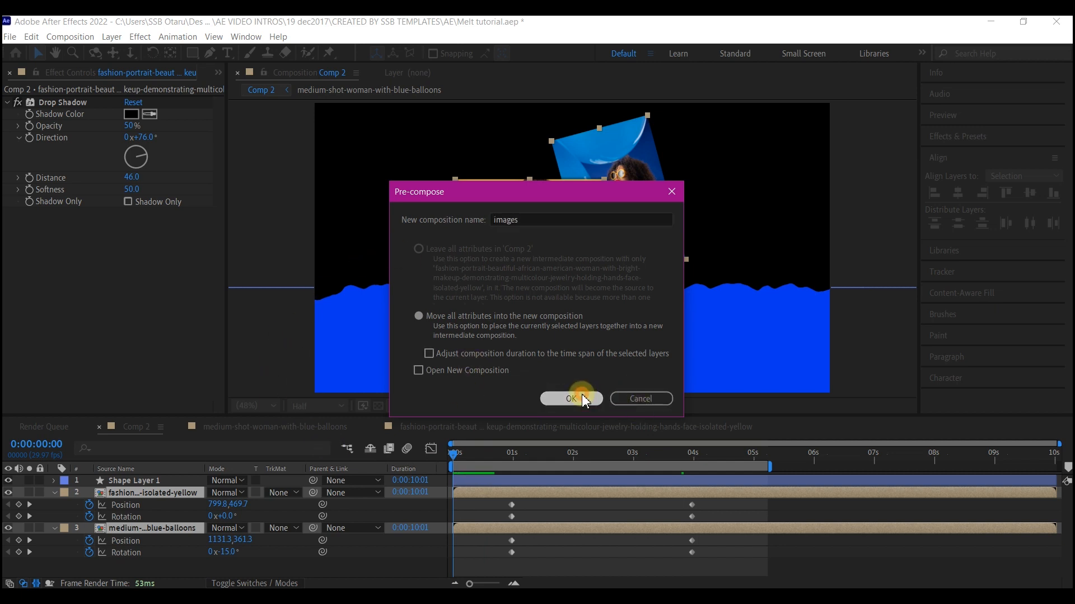
left_click(571, 398)
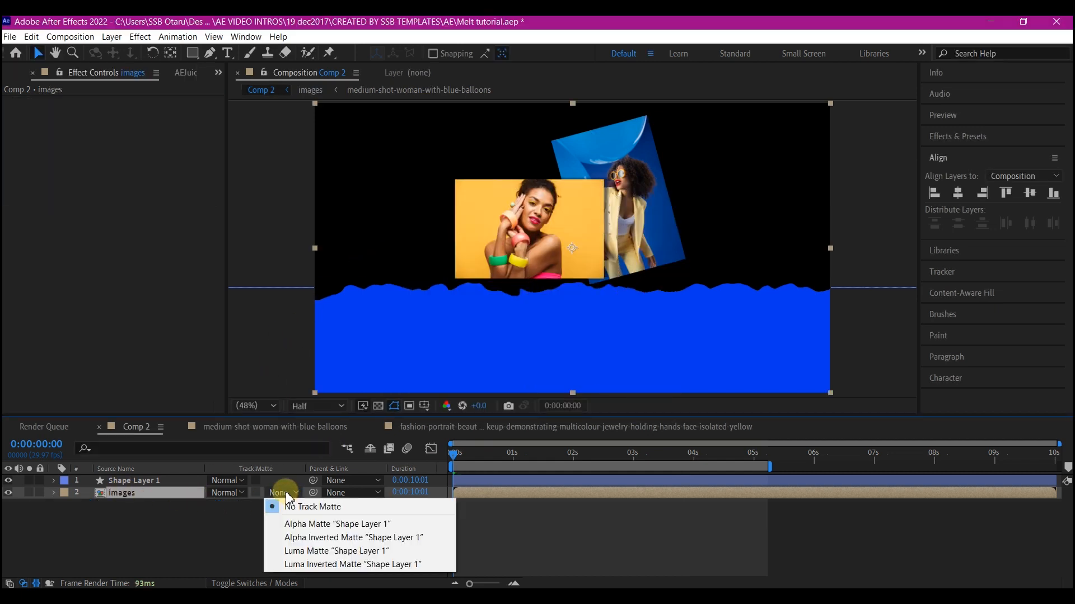
- Set the images layer's track matte to Alpha Inverted Matte of Shape Layer 1
left_click(353, 538)
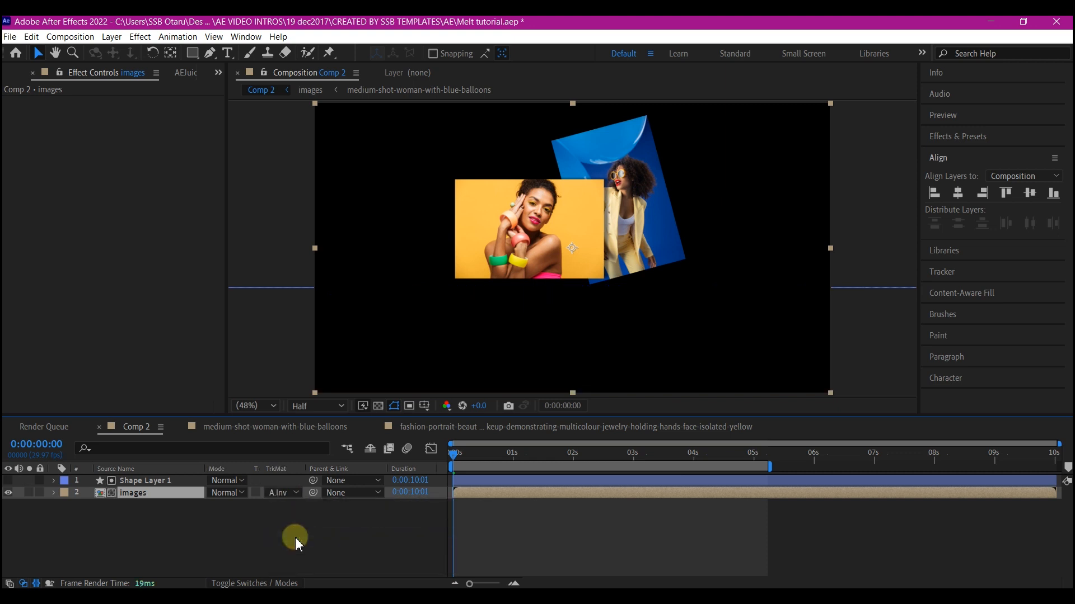
left_click(134, 493)
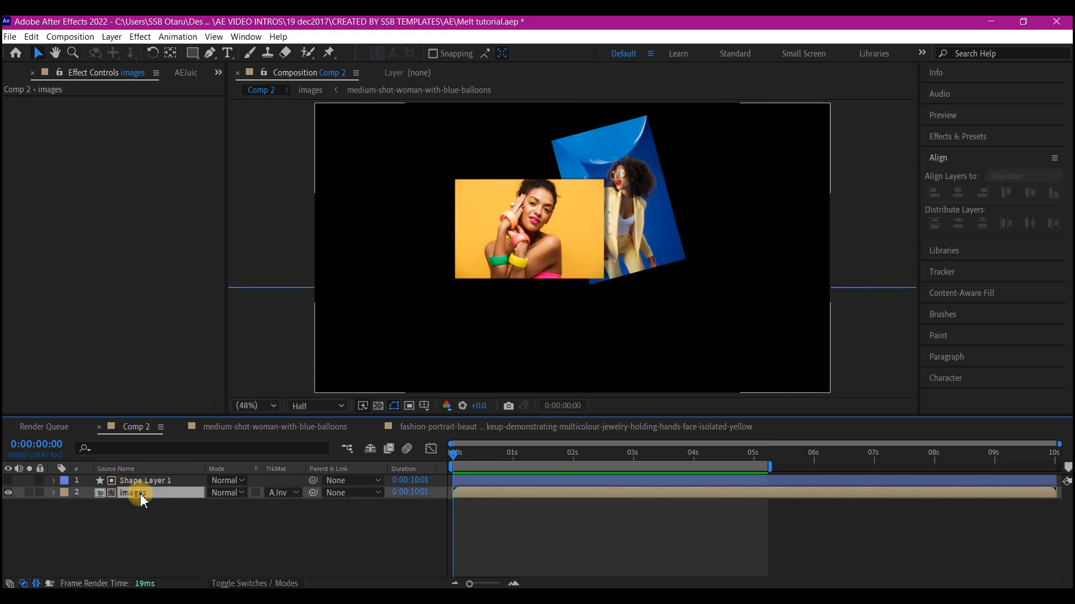
left_click(144, 481)
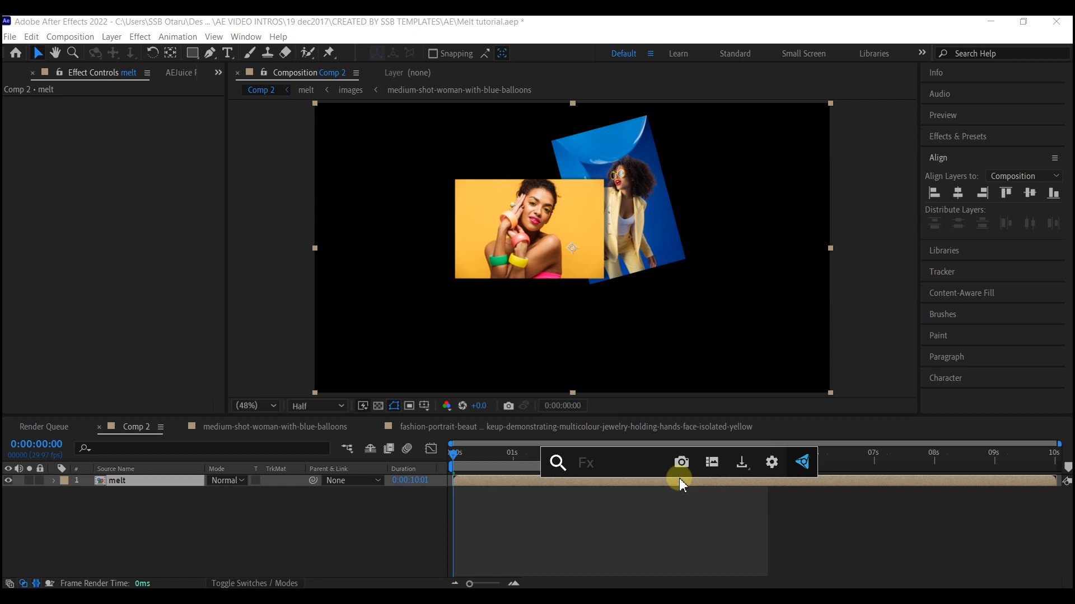
- Add CC Smear to the melt layer, From at the yellow photo's lower edge, To near the frame bottom
type("cc sme")
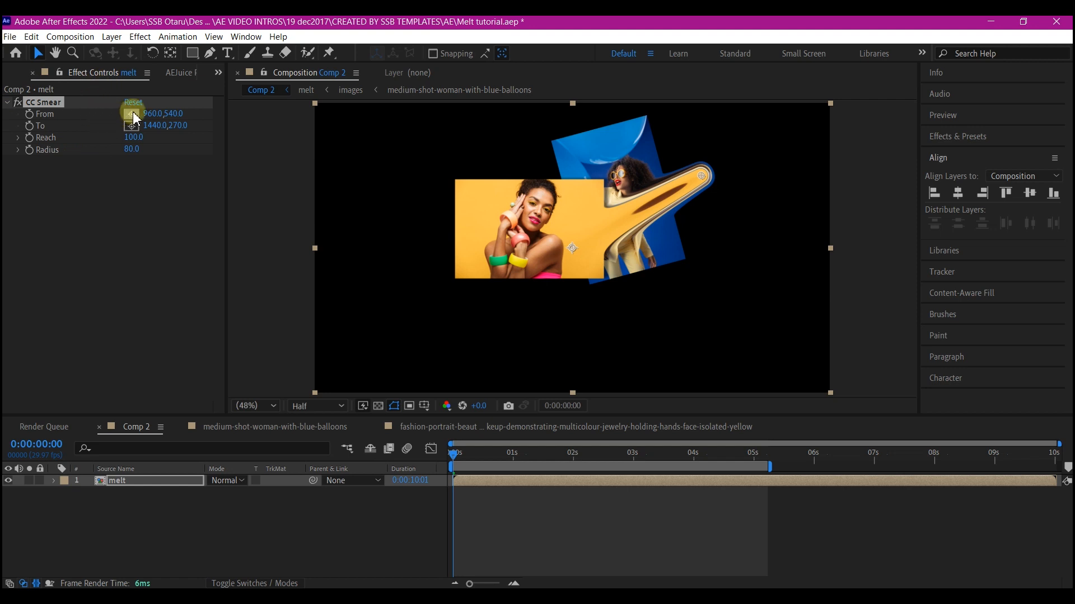
left_click_drag(572, 248, 544, 280)
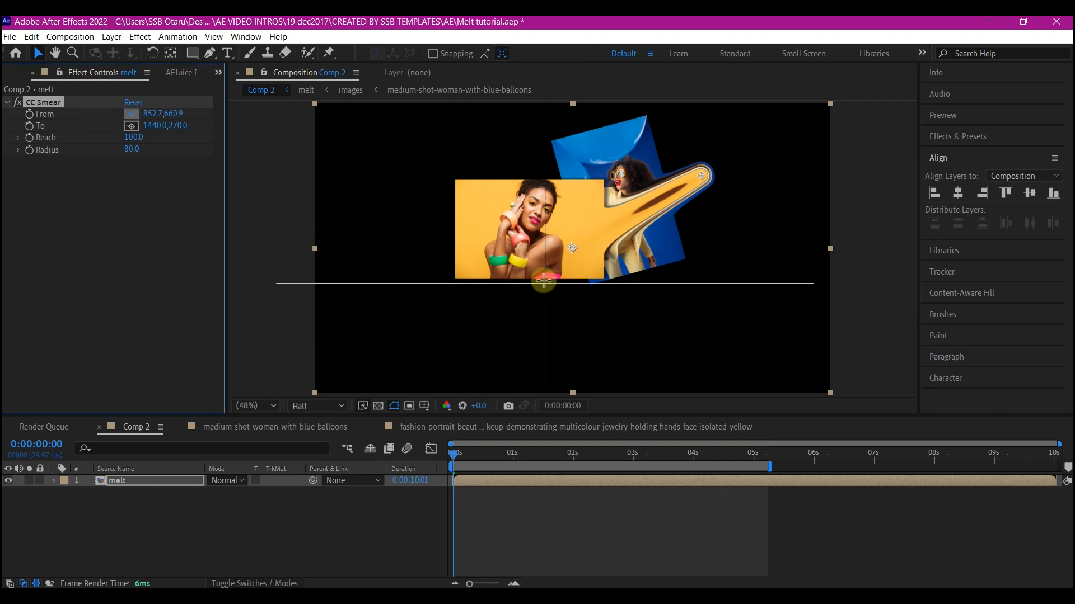
left_click_drag(544, 280, 544, 275)
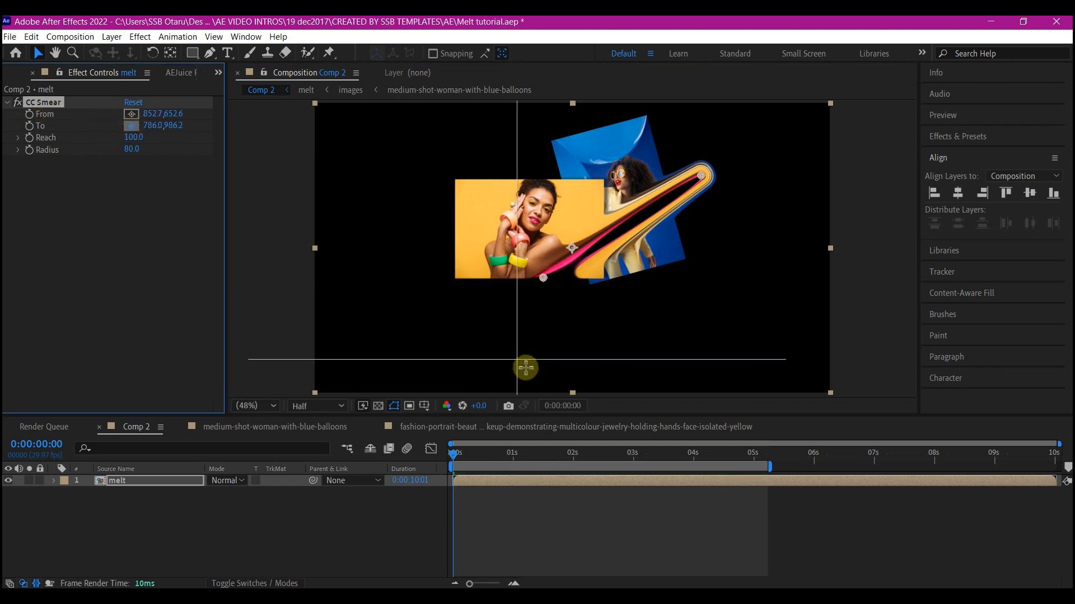
left_click_drag(524, 368, 530, 383)
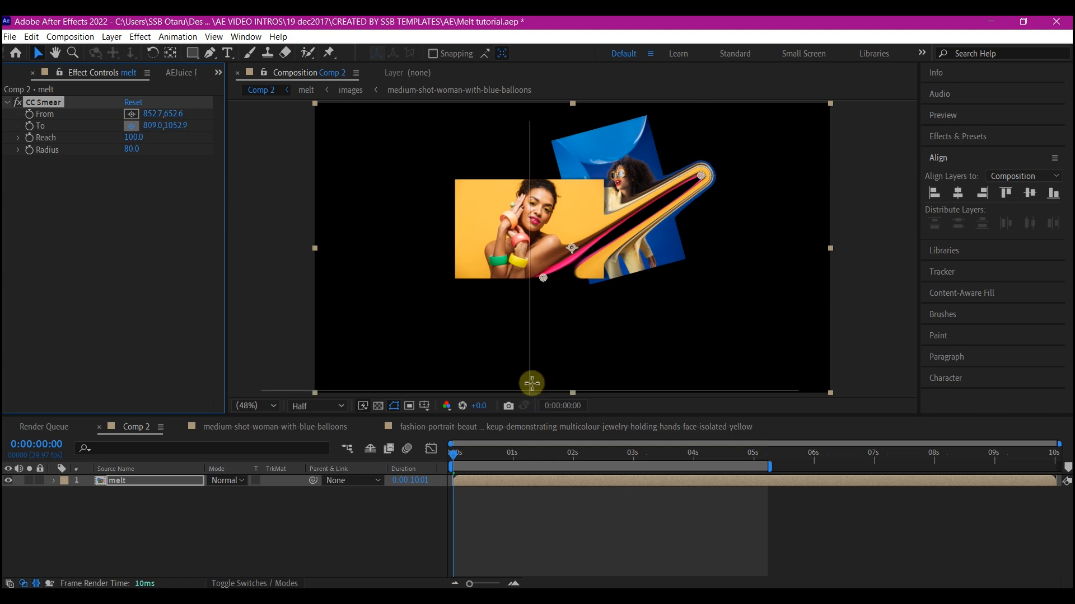
left_click_drag(531, 383, 542, 385)
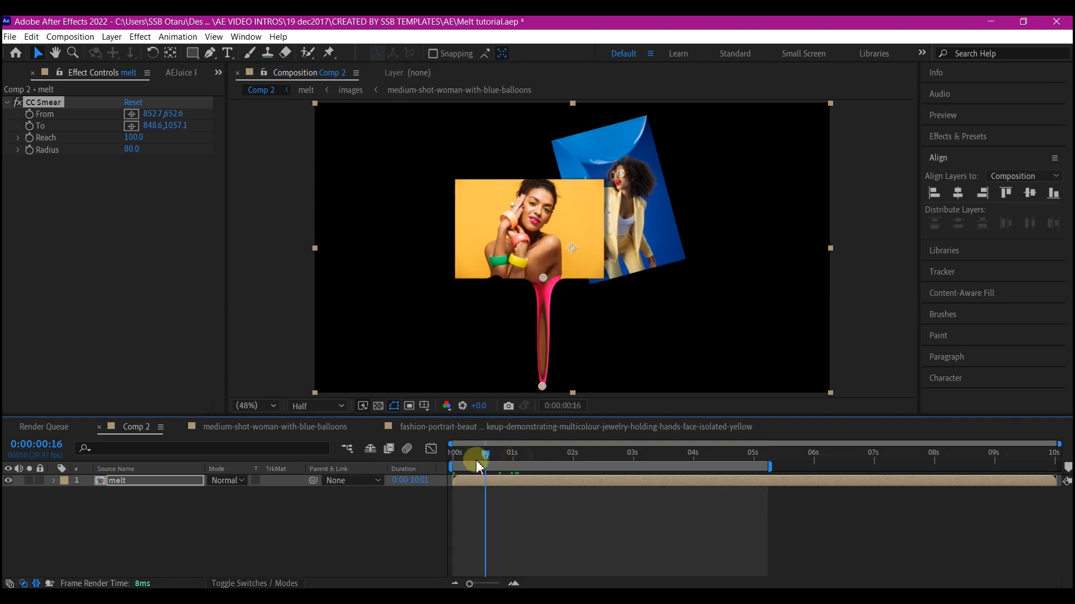
left_click_drag(478, 466, 524, 459)
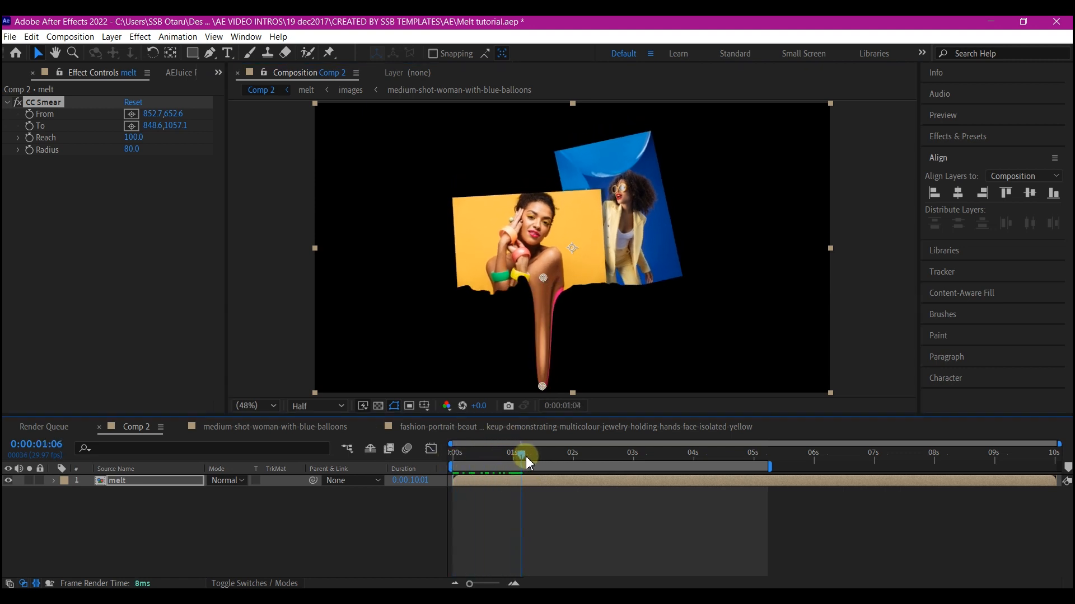
left_click_drag(526, 455, 510, 456)
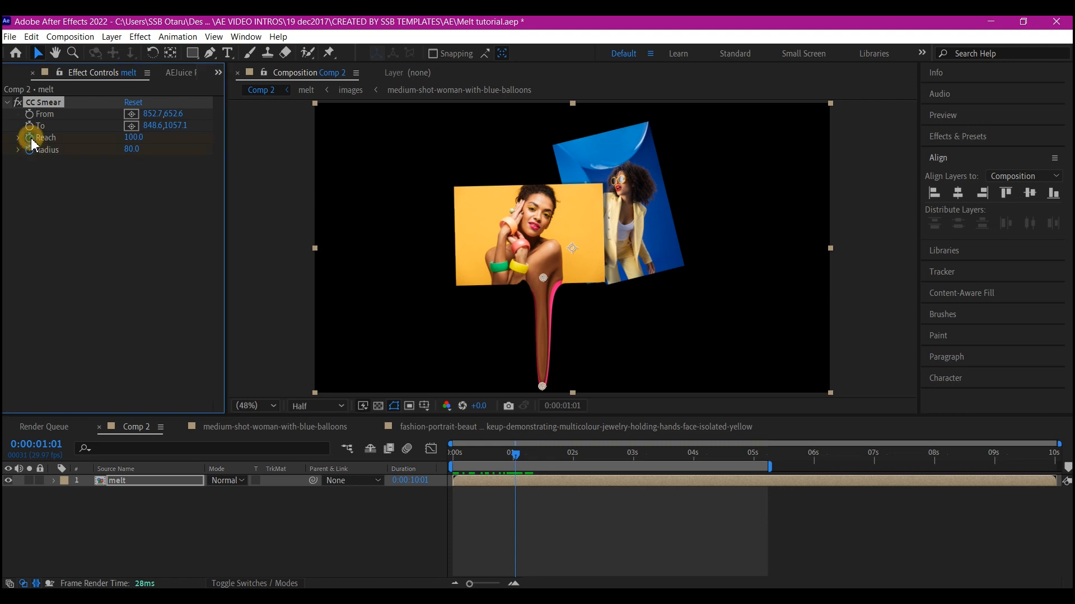
- Keyframe CC Smear Reach from 0 up to 251 so the drip stretches down over time
double_click(134, 136)
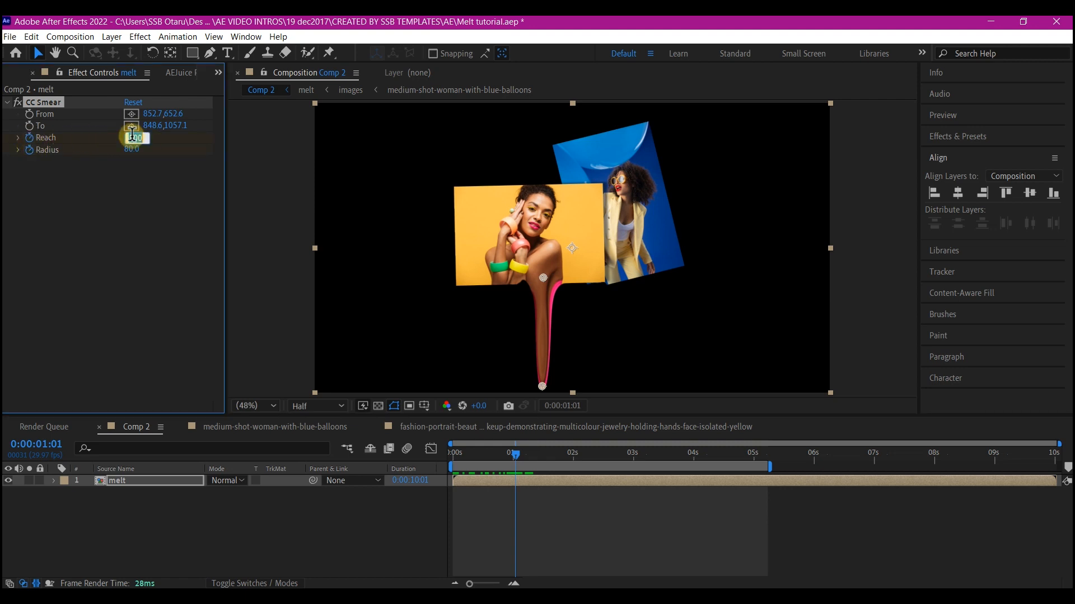
type("0")
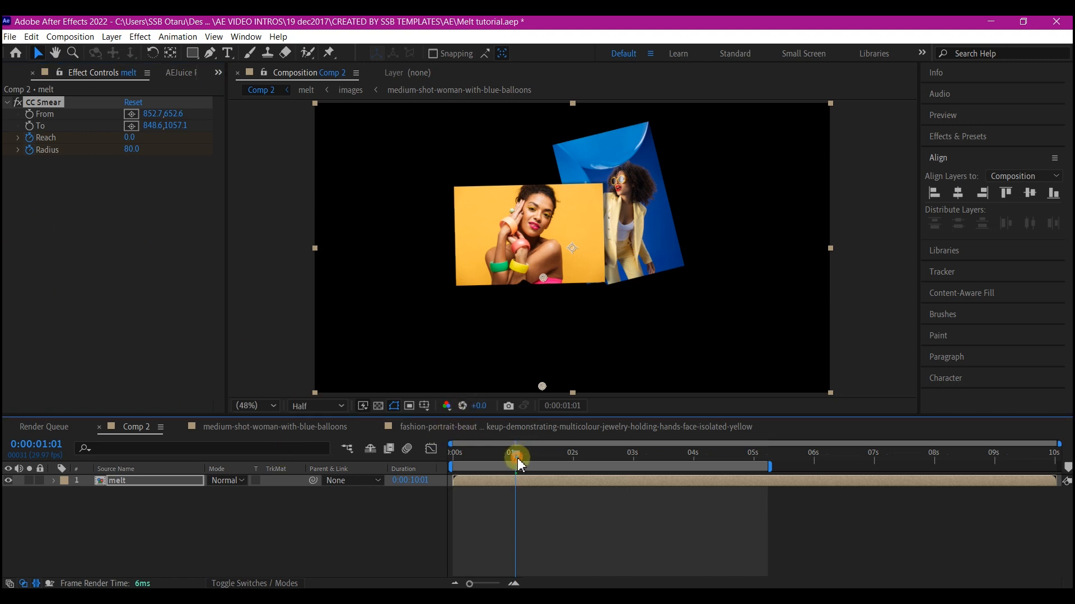
left_click_drag(517, 458, 535, 458)
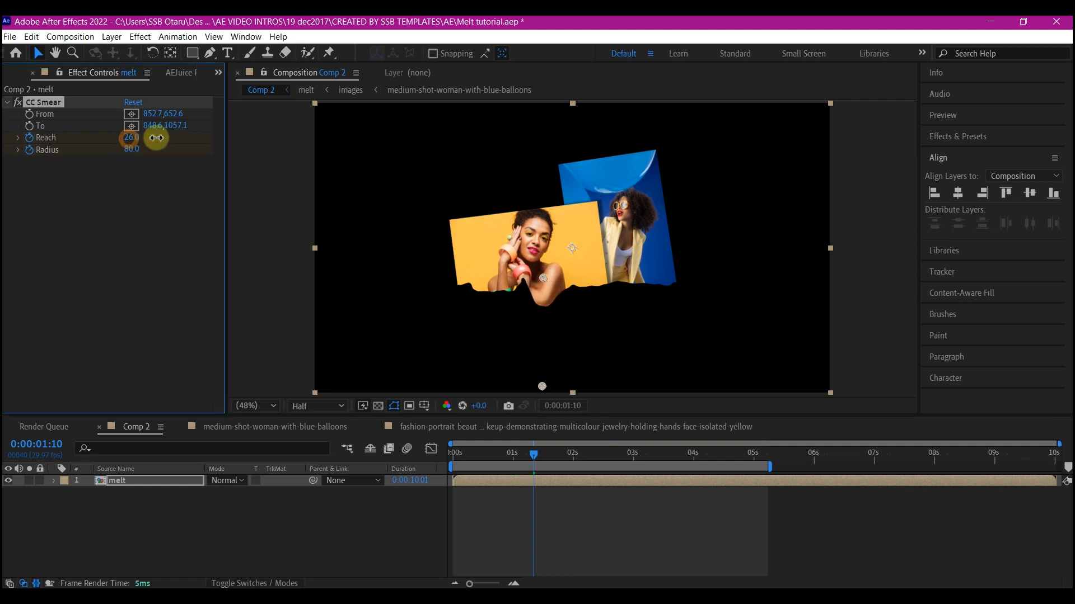
left_click_drag(156, 139, 306, 140)
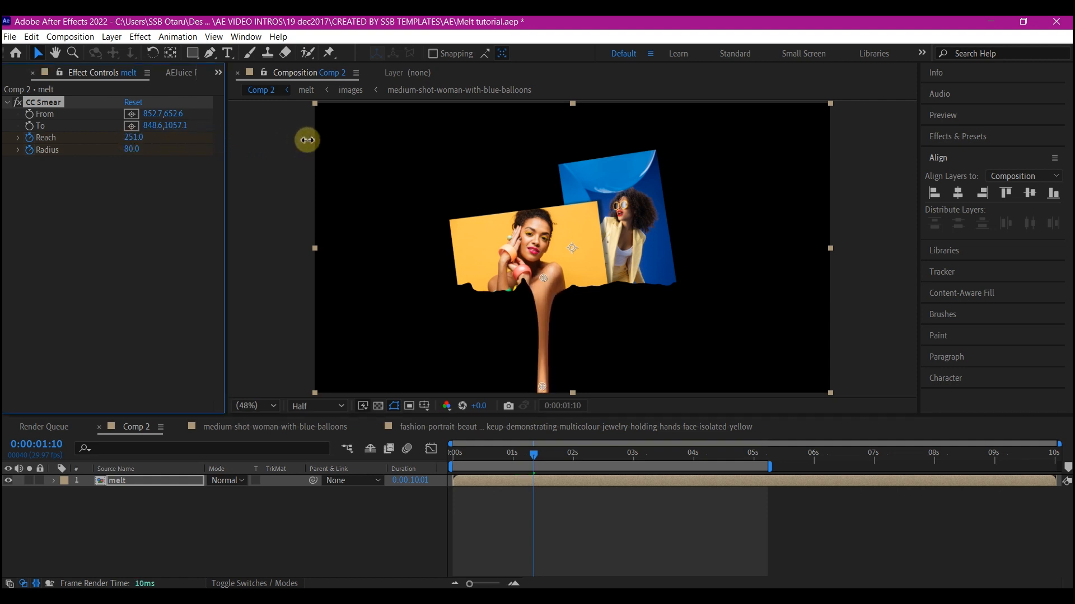
left_click_drag(307, 141, 383, 141)
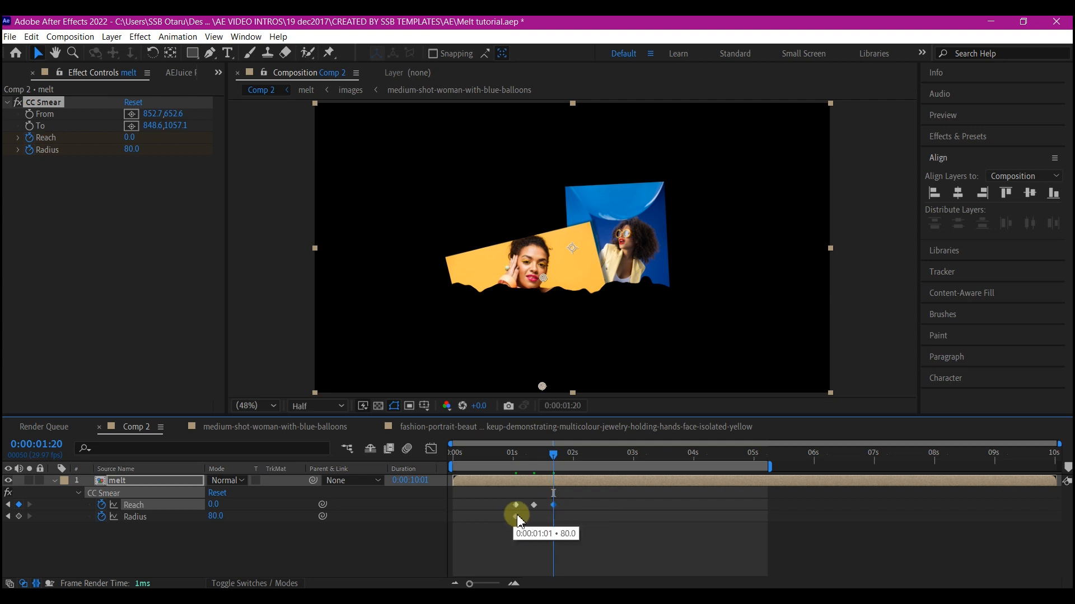
- Retime a Radius keyframe and select all the smear's Reach and Radius keyframes together
left_click_drag(516, 515, 528, 515)
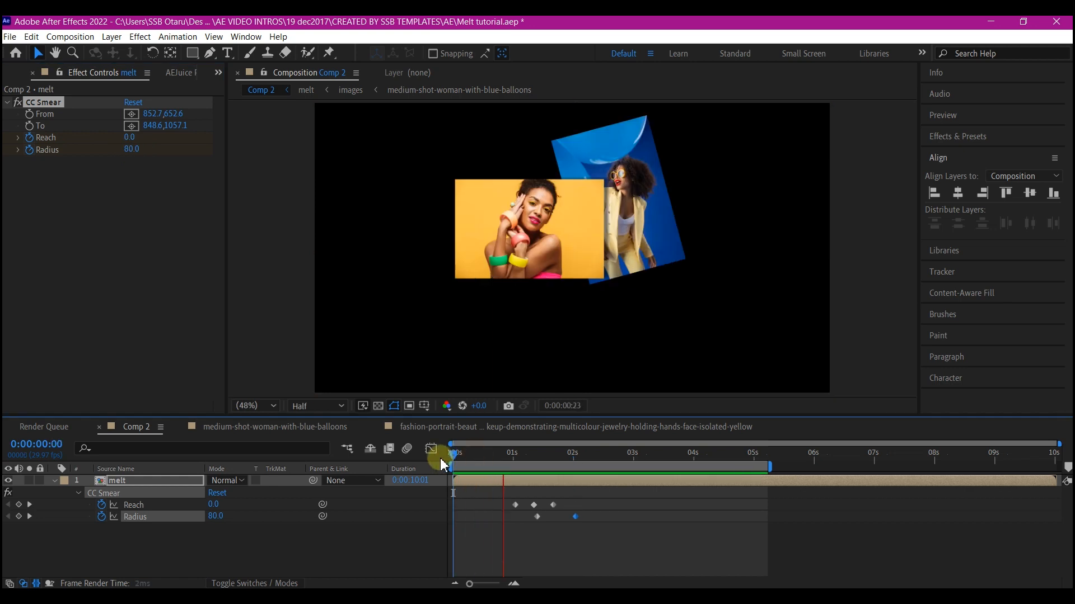
left_click(622, 452)
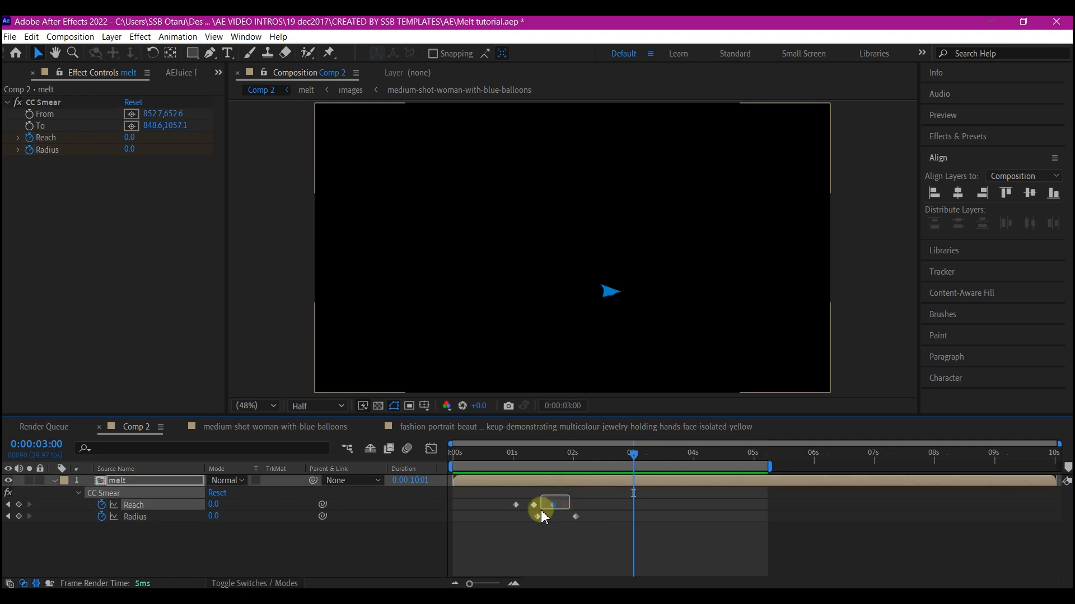
left_click(44, 101)
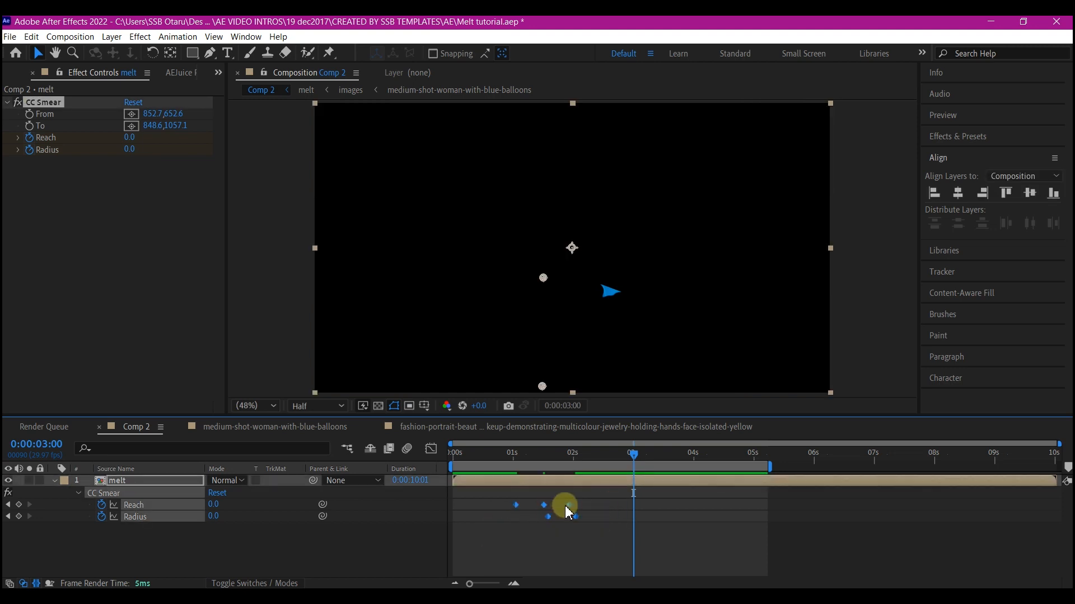
left_click_drag(565, 506, 593, 506)
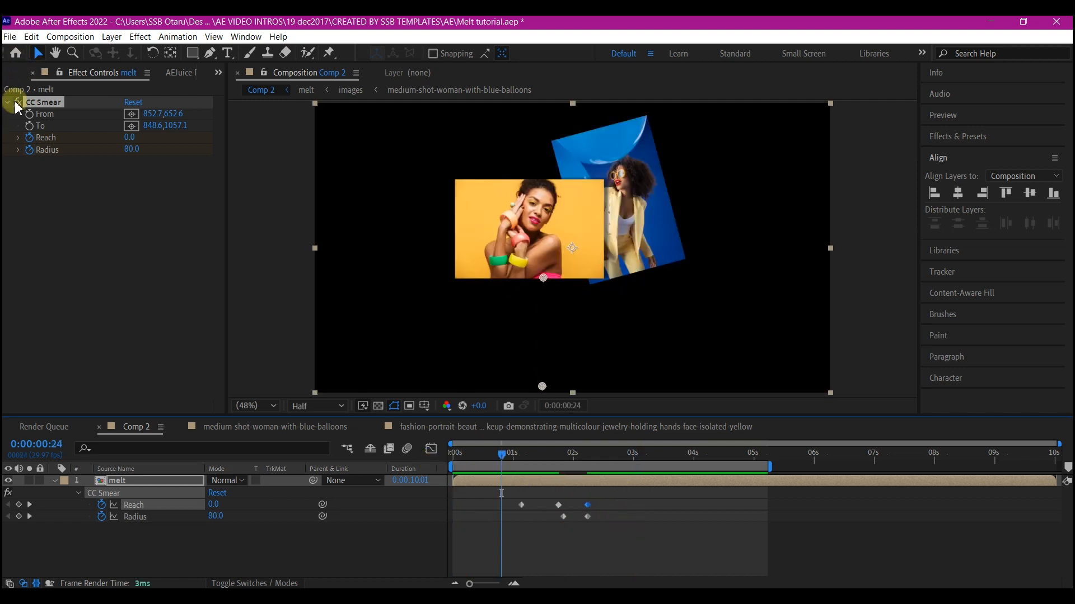
- Duplicate CC Smear as CC Smear 2 with From and To on the blue photo, then collapse both effects
left_click(7, 102)
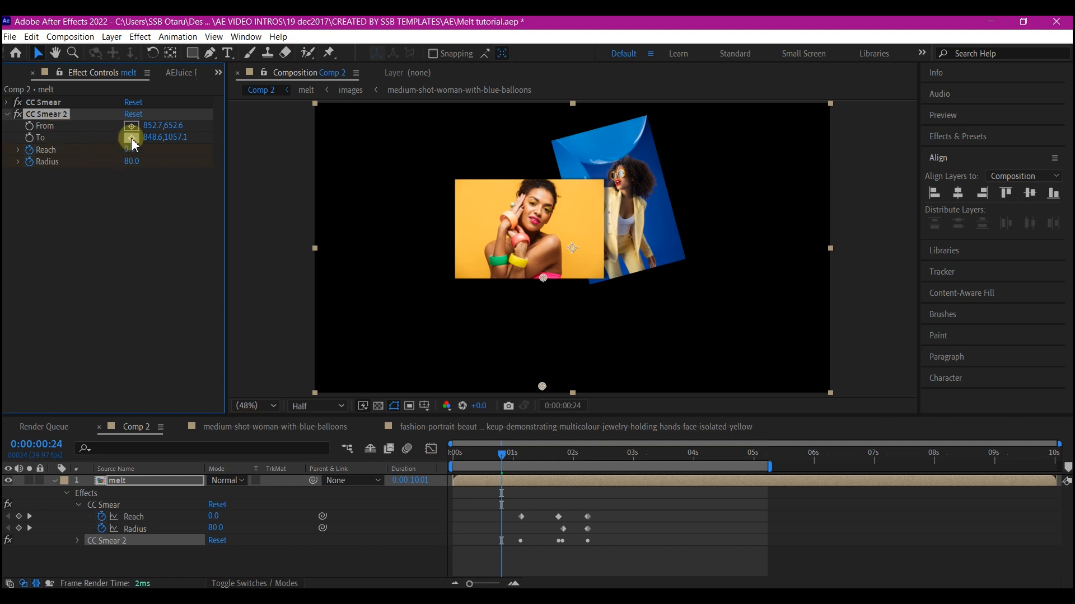
left_click_drag(542, 278, 622, 273)
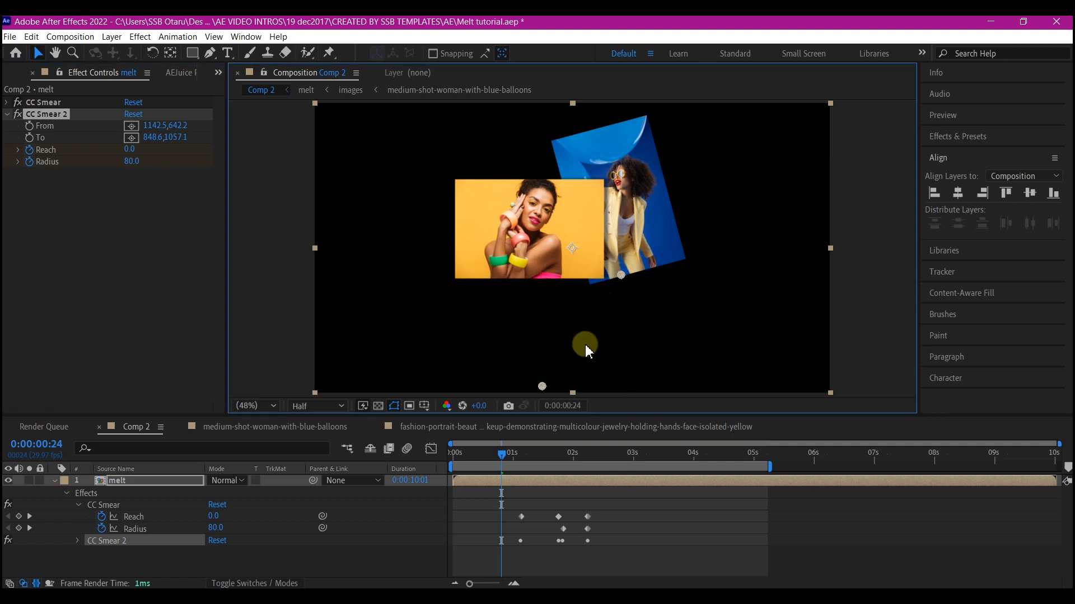
left_click_drag(501, 463, 518, 464)
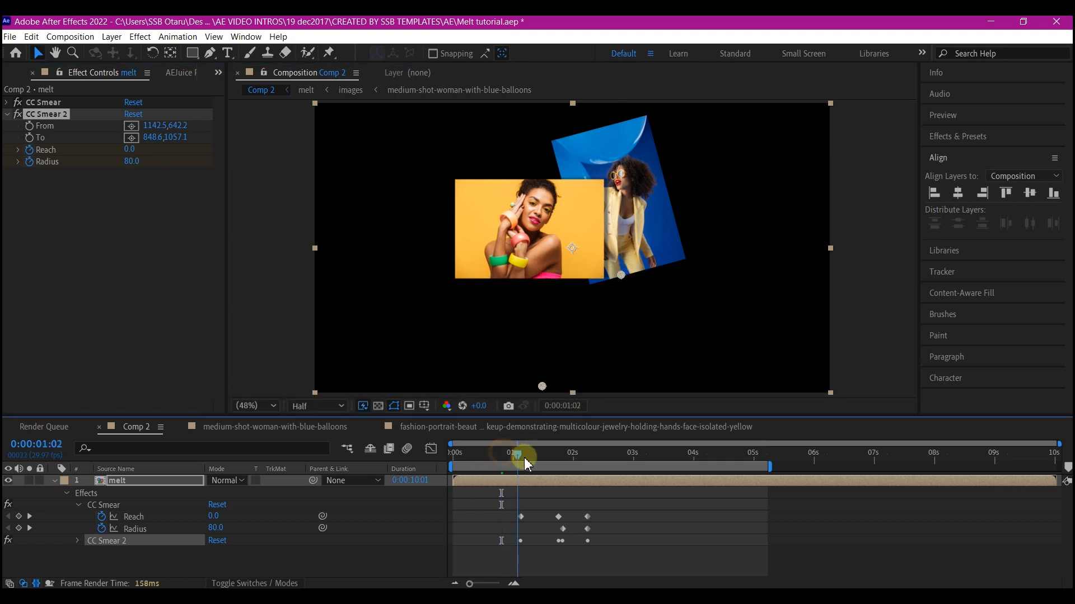
left_click_drag(518, 456, 533, 455)
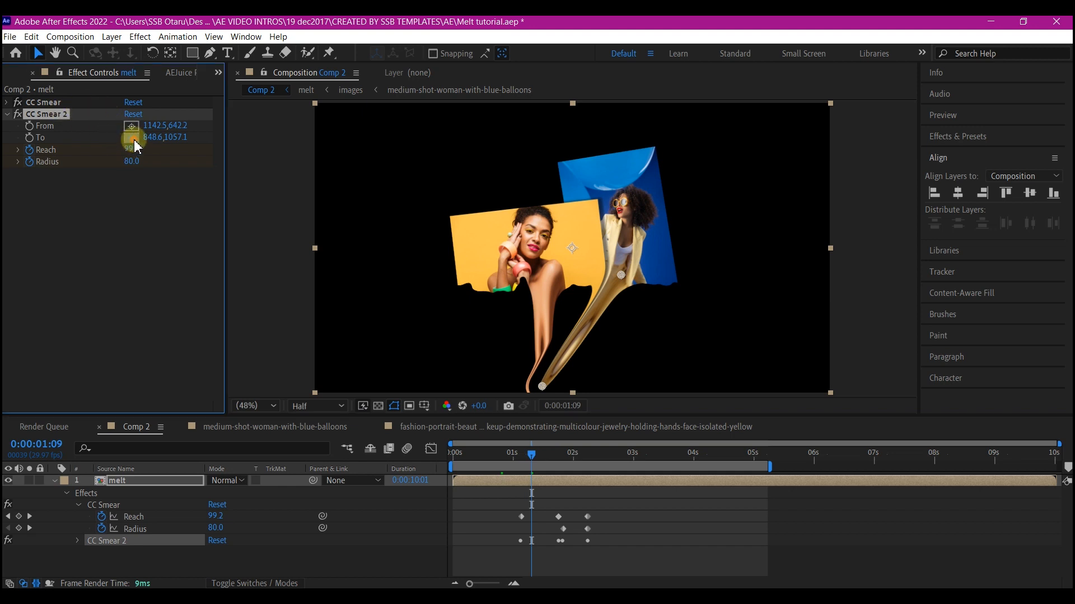
left_click_drag(542, 385, 625, 380)
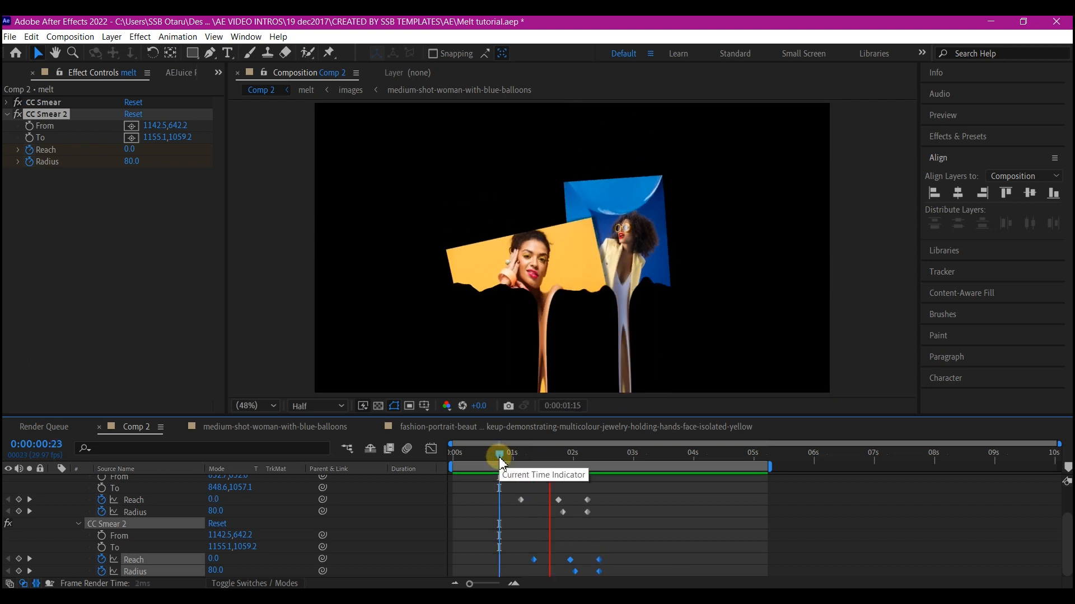
left_click_drag(499, 453, 642, 452)
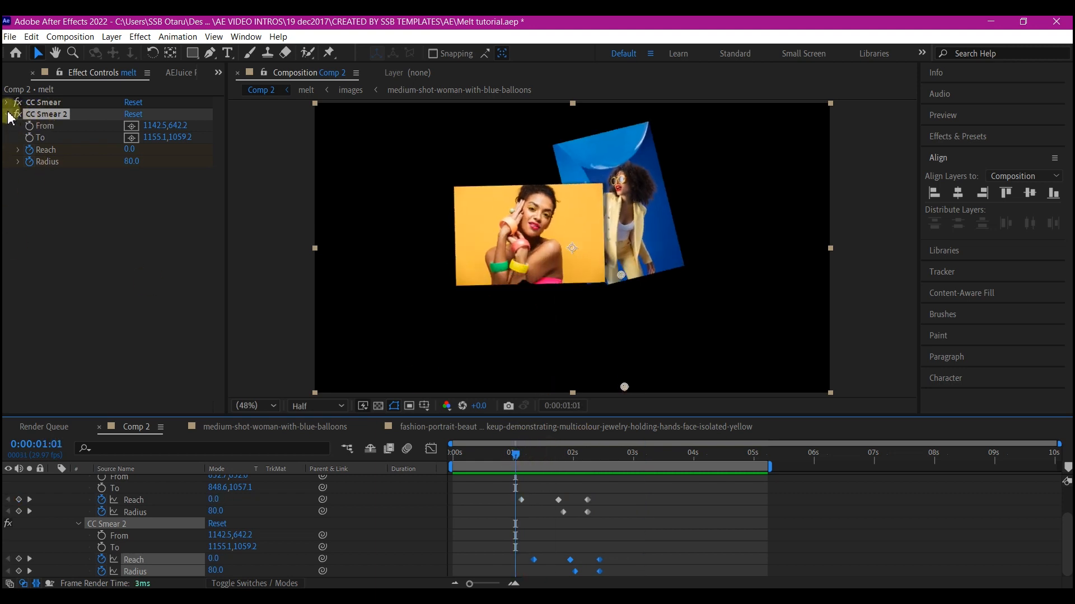
left_click(7, 115)
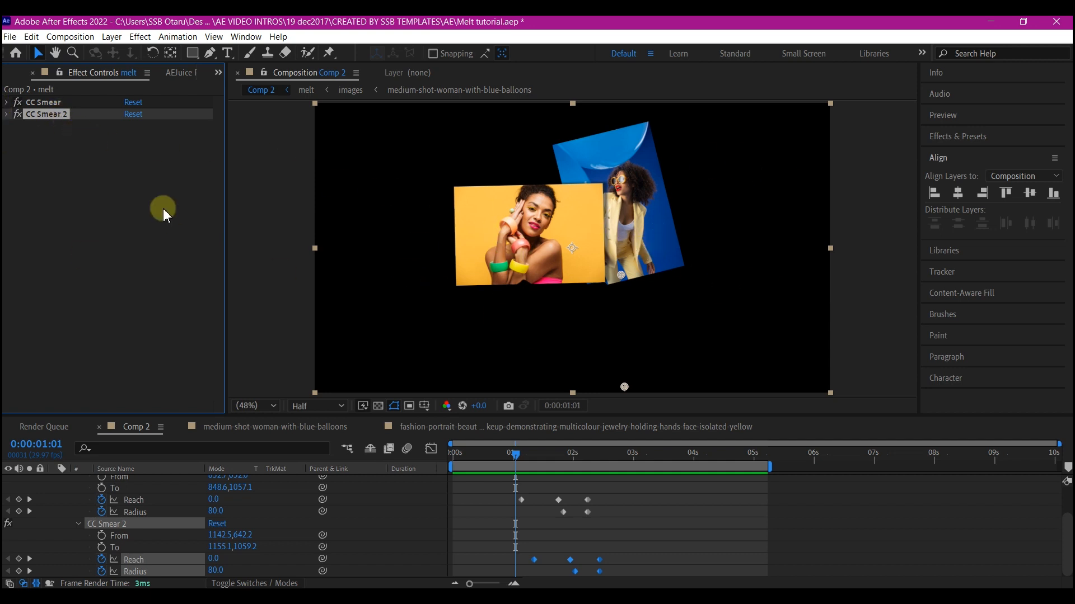
mouse_move(619, 294)
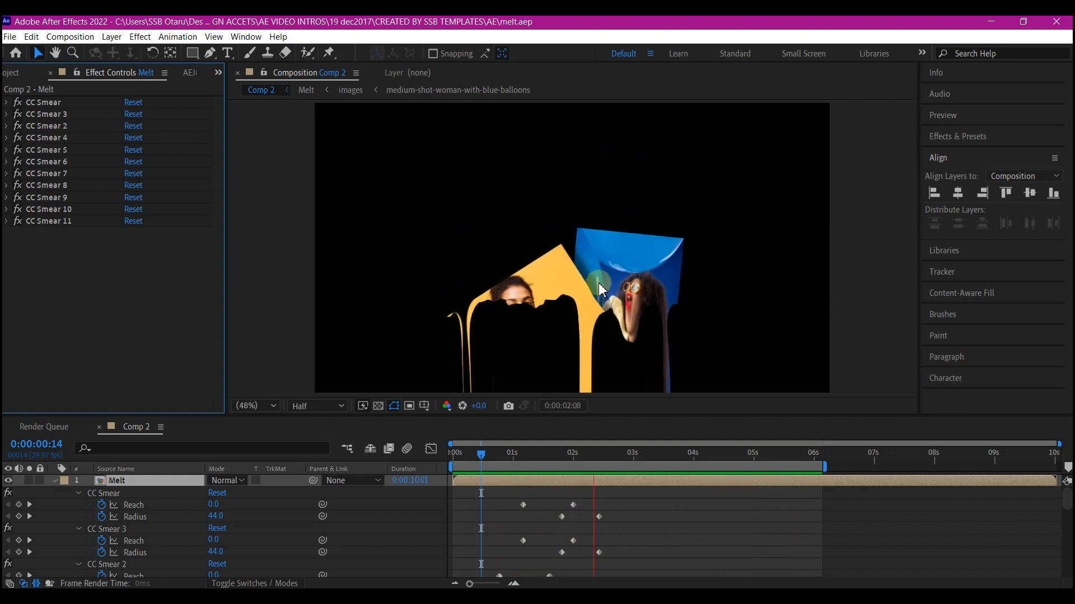
- Play back the composition to preview the eleven CC Smear drips melting both photos
left_click(715, 467)
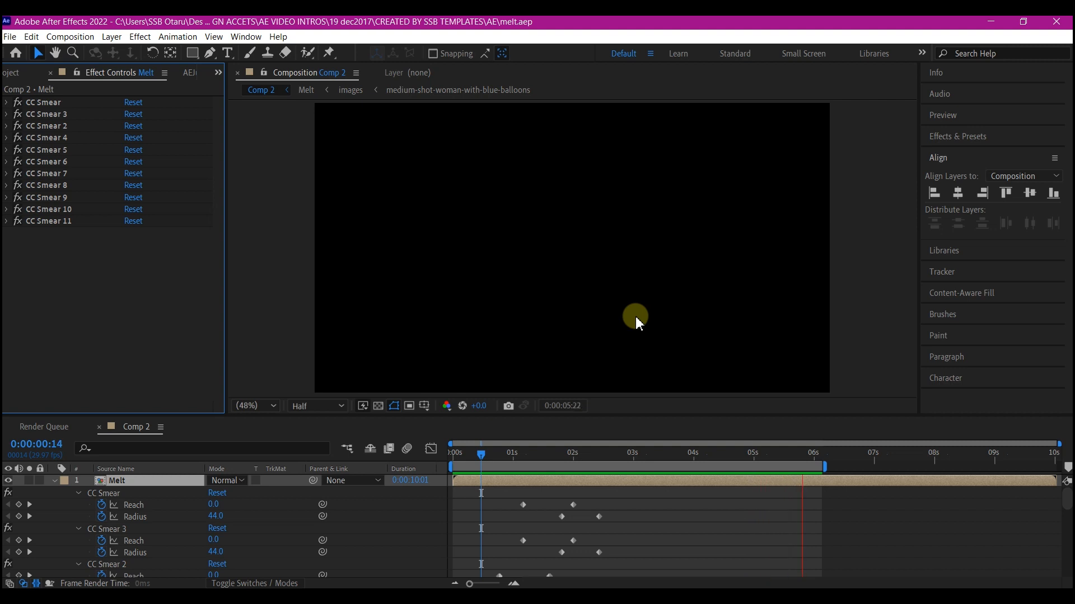
left_click(535, 452)
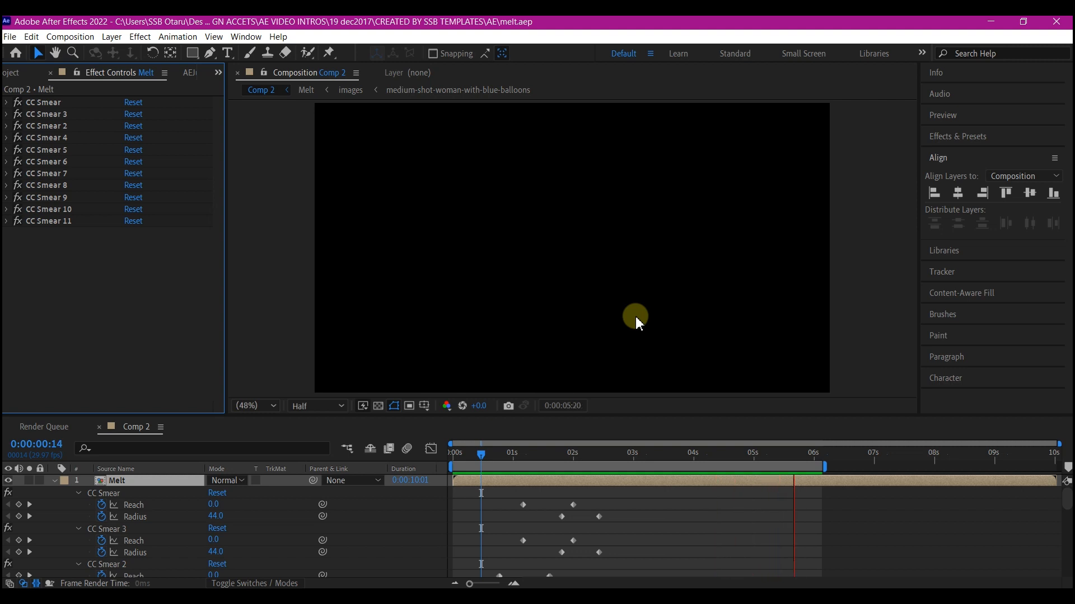
left_click(544, 452)
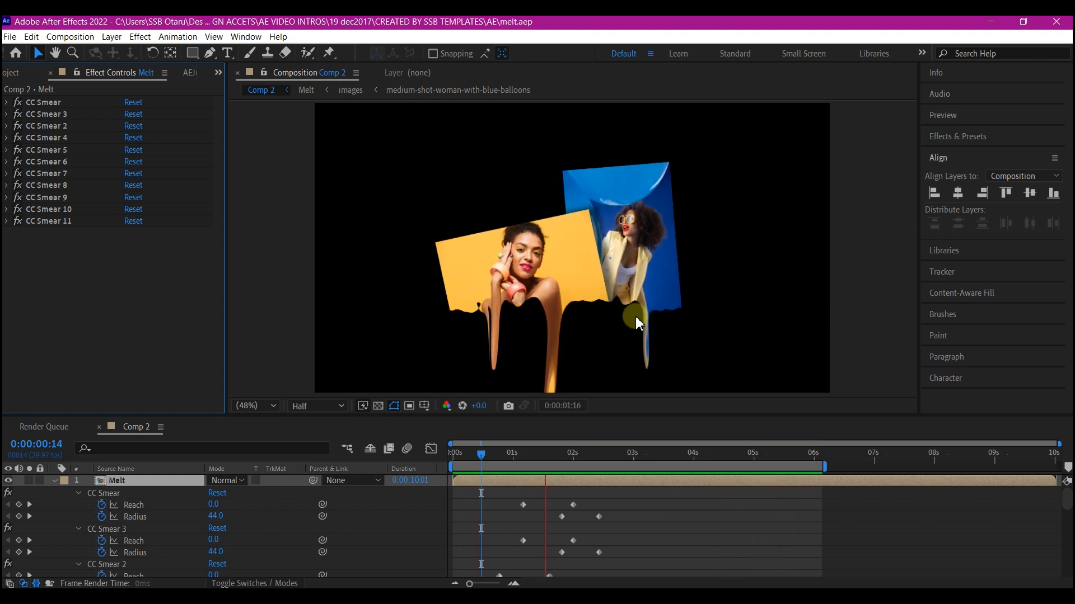